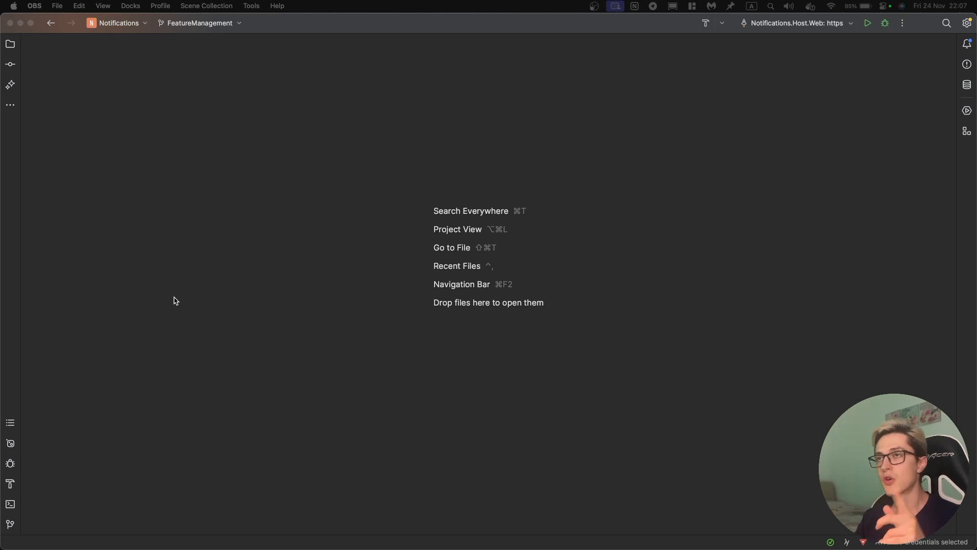
{"action": "mouse_move", "coordinate": [76, 106]}
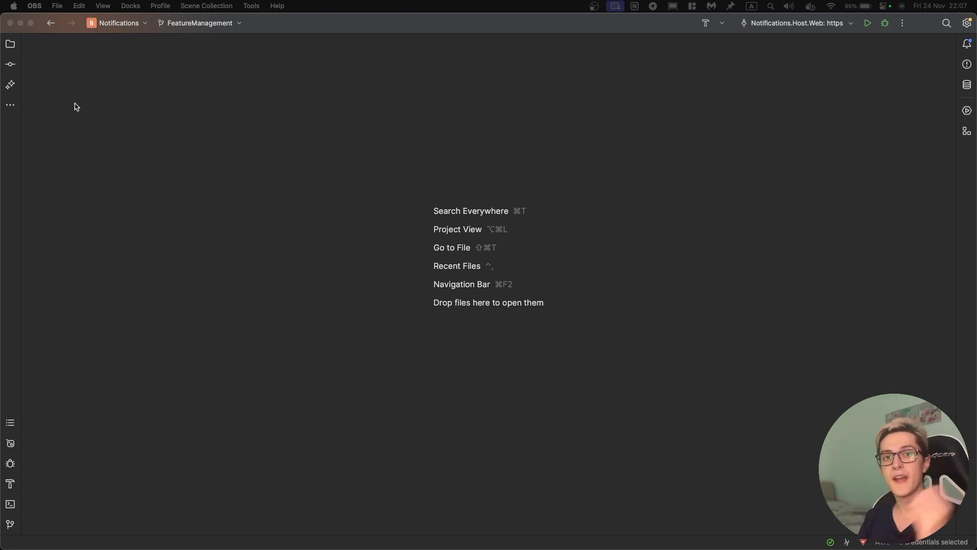
Step: Open Directory.Packages.props from 0.SolutionItems to see Microsoft.FeatureManagement.AspNetCore 3.1.0
{"action": "left_click", "coordinate": [10, 43]}
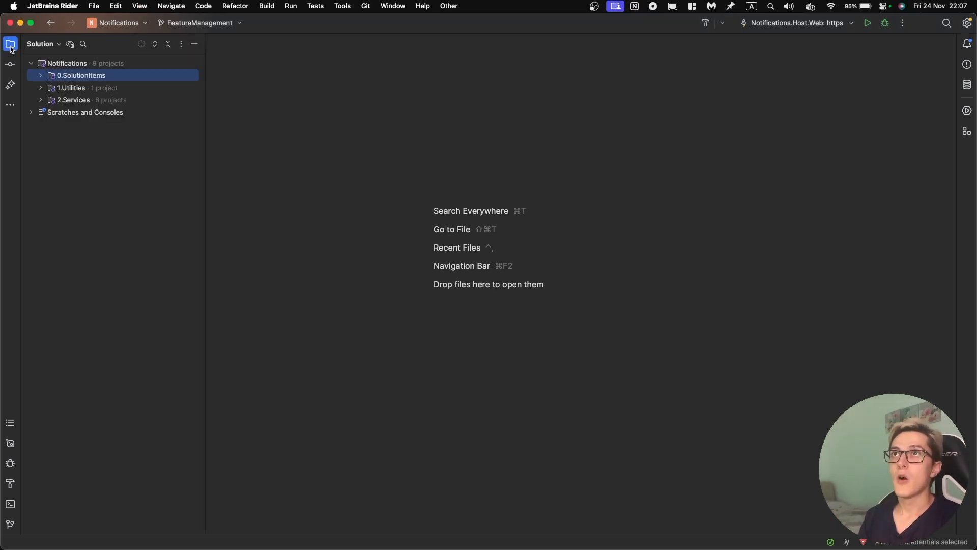
{"action": "left_click", "coordinate": [40, 75]}
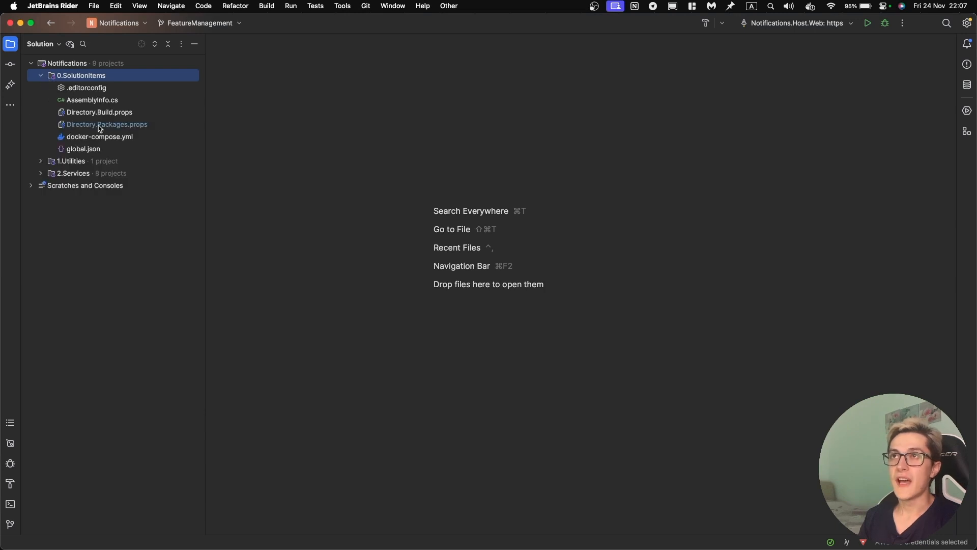
{"action": "double_click", "coordinate": [106, 124]}
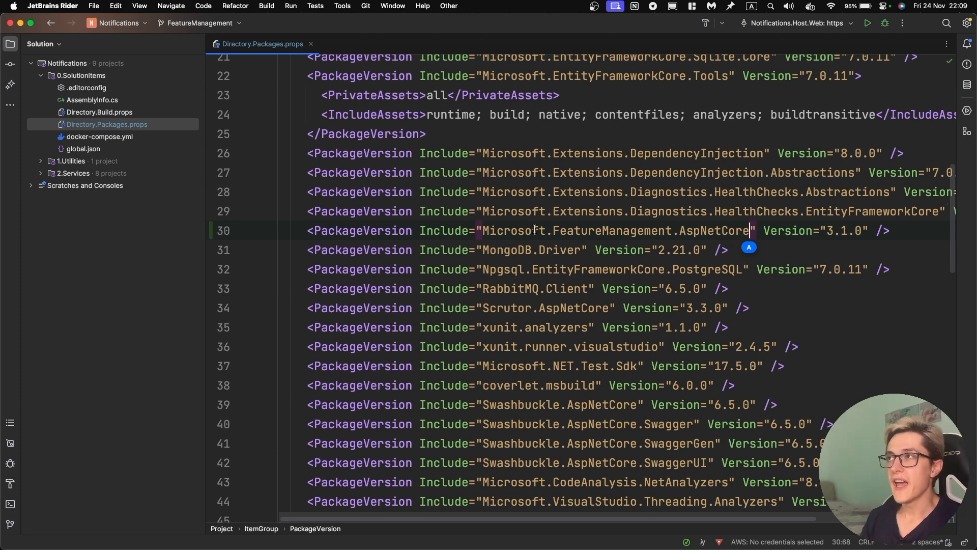
Step: Open FeatureFlagEndpointFilter.cs from 1.Utilities > Shared > Features
{"action": "left_click", "coordinate": [310, 44]}
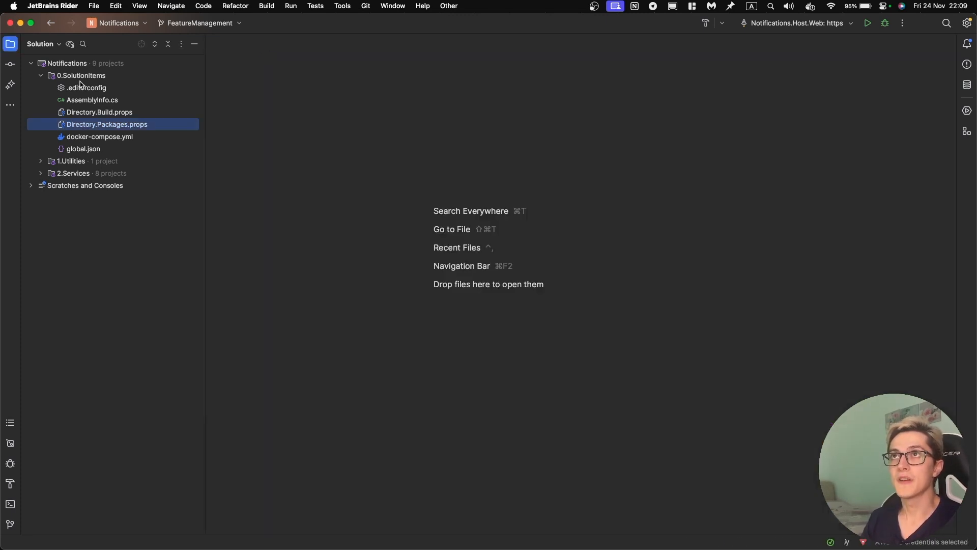
{"action": "left_click", "coordinate": [41, 87]}
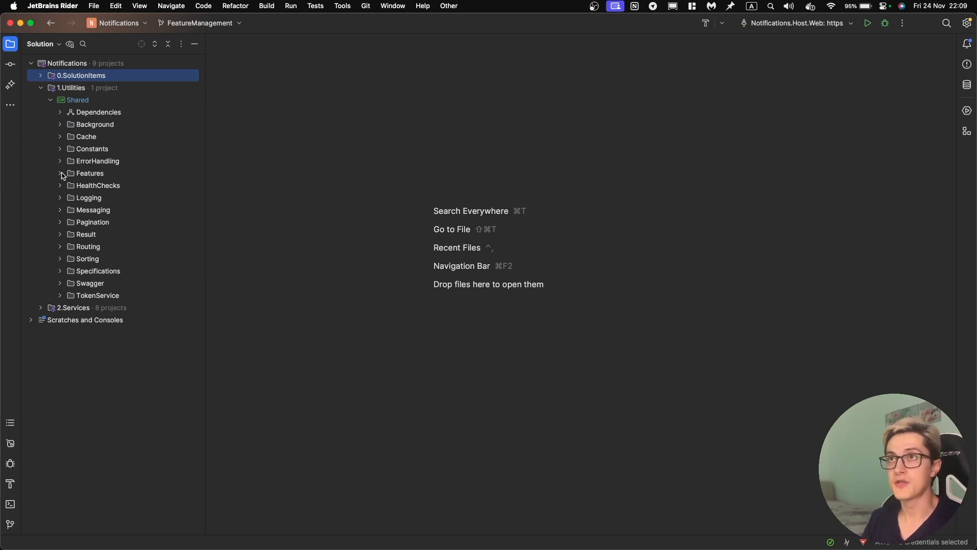
{"action": "left_click", "coordinate": [60, 173]}
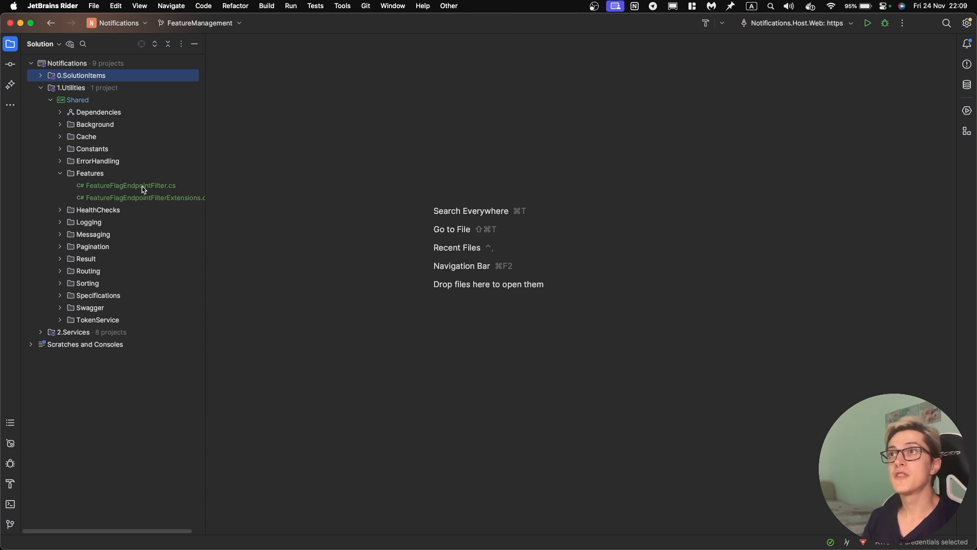
{"action": "double_click", "coordinate": [130, 185]}
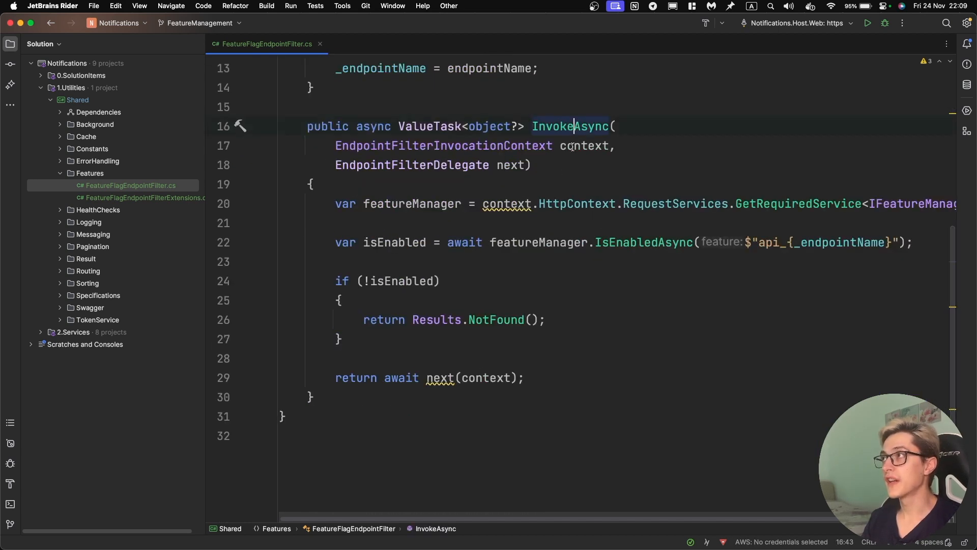
Step: Highlight the featureManager flag check and the isEnabled result in the filter
{"action": "left_click", "coordinate": [412, 203]}
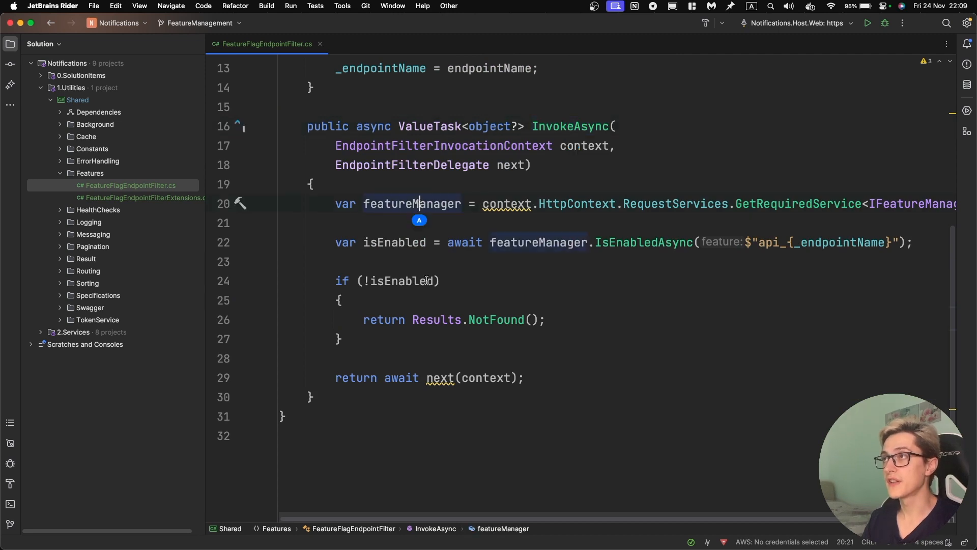
{"action": "scroll", "scroll_direction": "right", "scroll_amount": 3}
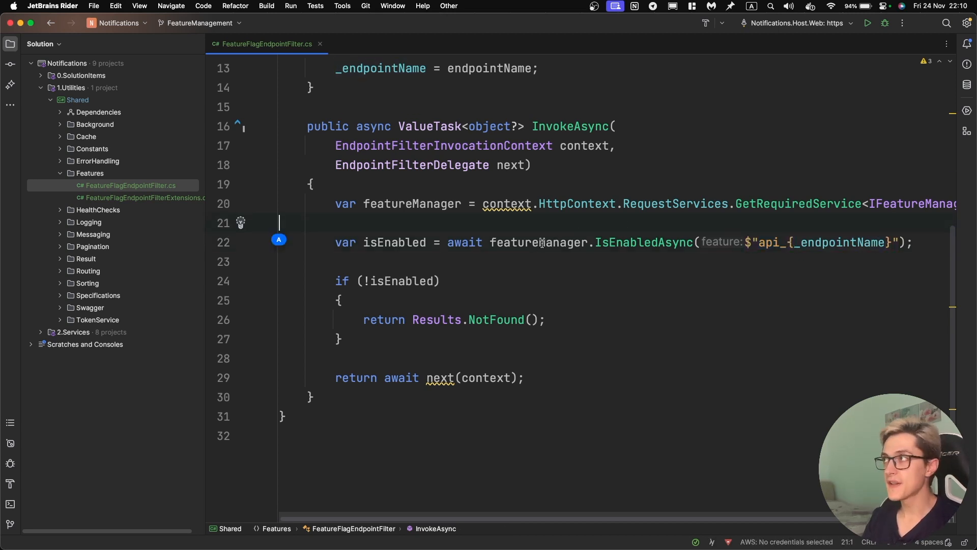
{"action": "double_click", "coordinate": [411, 203]}
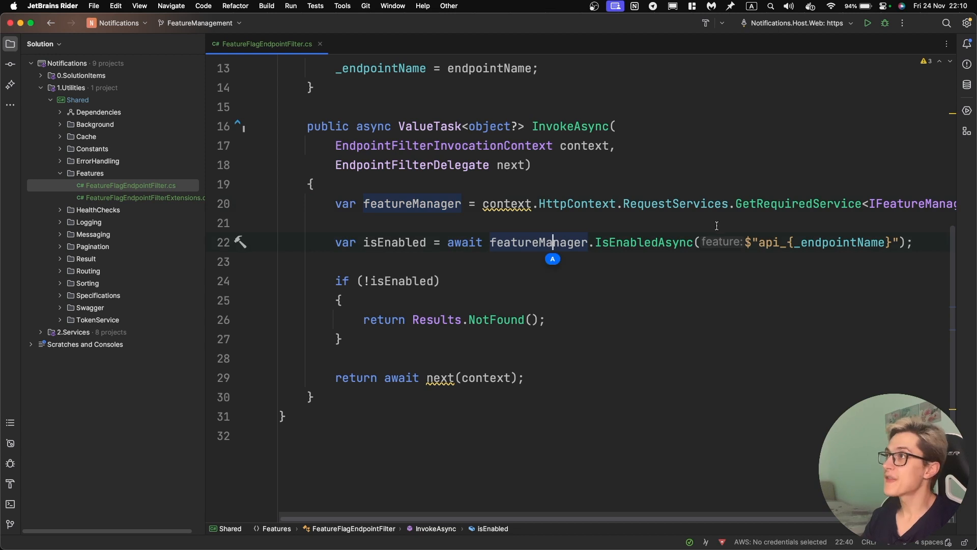
{"action": "double_click", "coordinate": [646, 243]}
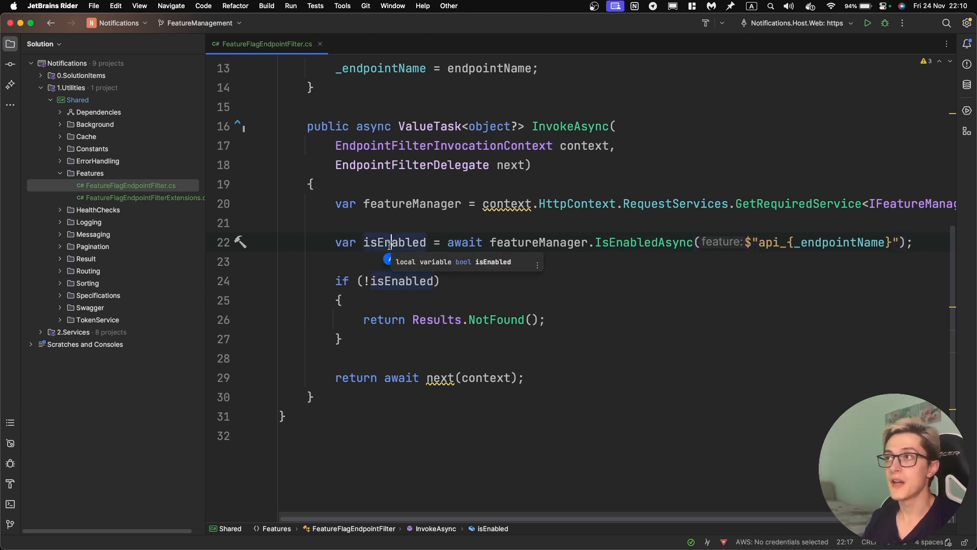
{"action": "double_click", "coordinate": [393, 242]}
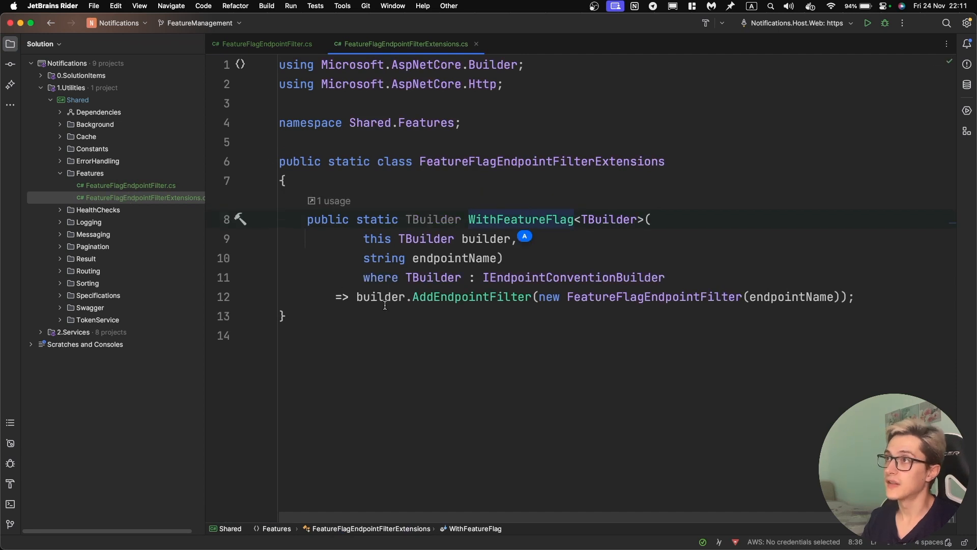
Step: Show the single usage of the WithFeatureFlag extension method (PushServiceEndpoints, "events_push")
{"action": "double_click", "coordinate": [520, 220]}
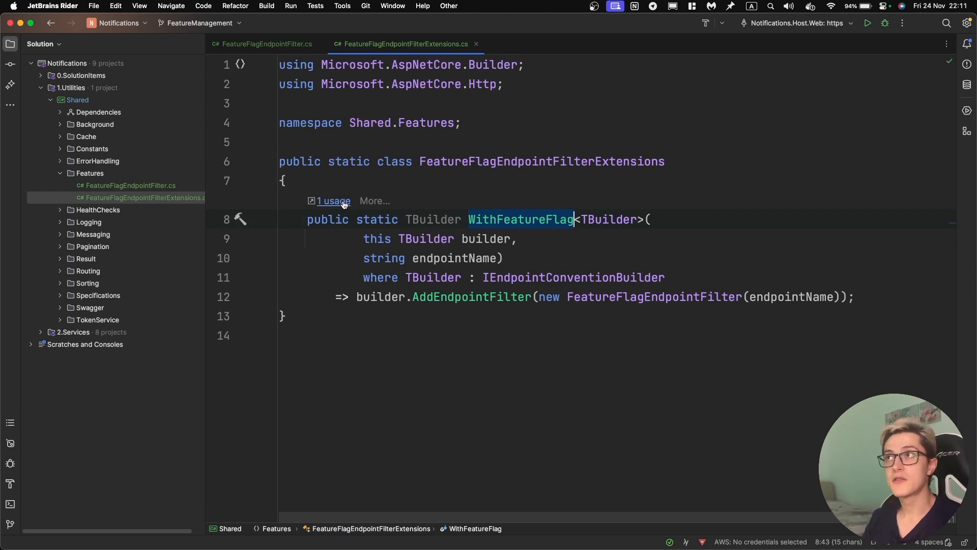
{"action": "left_click", "coordinate": [334, 201]}
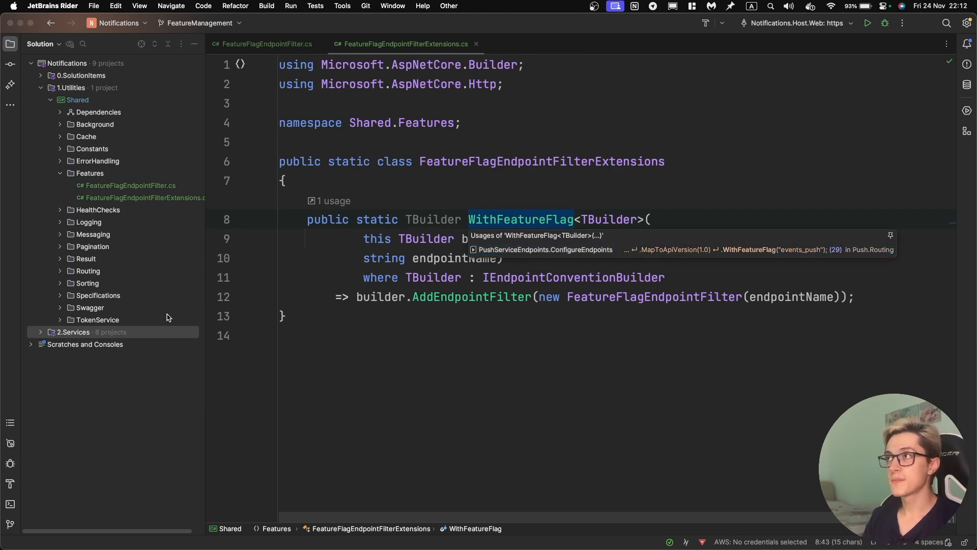
Step: Reveal the Routing folder under 2.Services > Push > Push in the Solution tree
{"action": "left_click", "coordinate": [73, 332]}
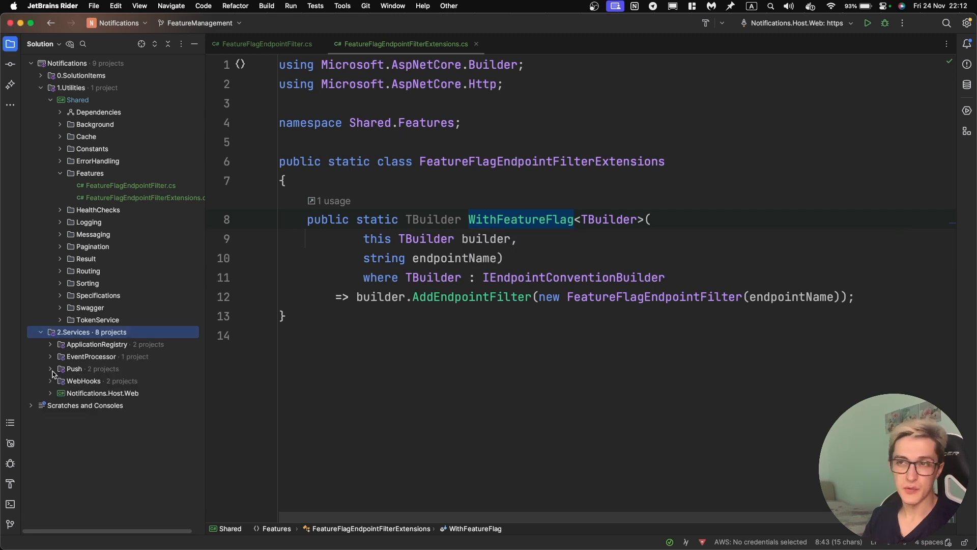
{"action": "left_click", "coordinate": [51, 369]}
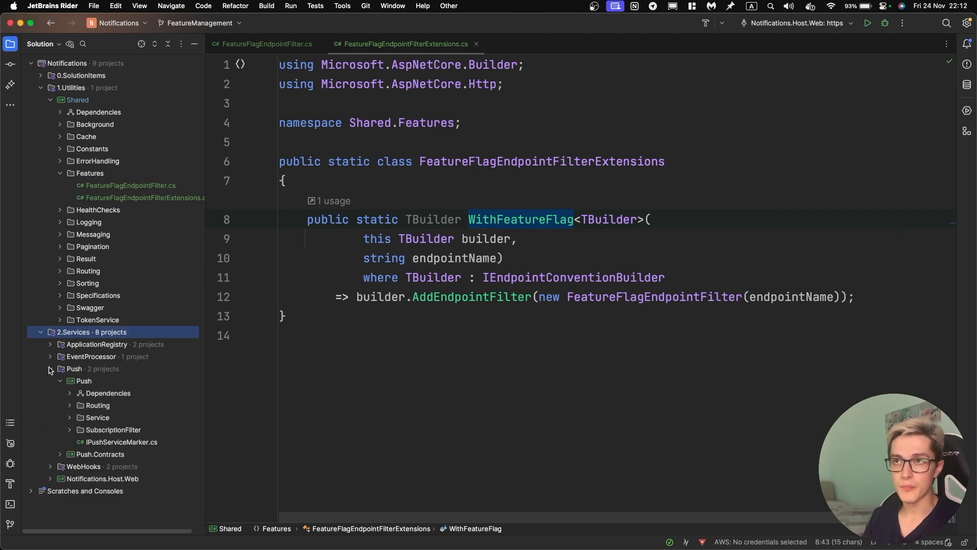
{"action": "left_click", "coordinate": [98, 405]}
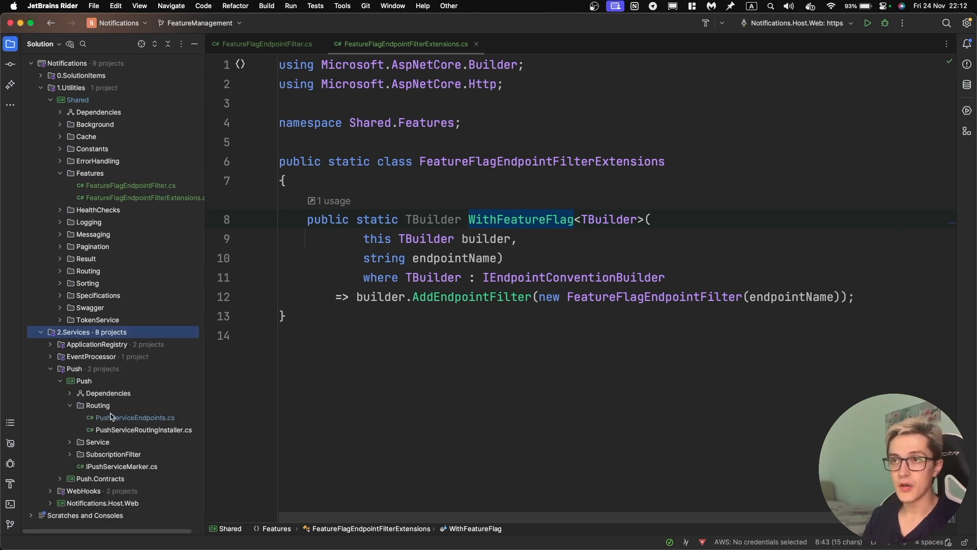
Step: Open PushServiceEndpoints.cs and highlight the events endpoint's WithFeatureFlag("events_push") call
{"action": "left_click", "coordinate": [133, 417]}
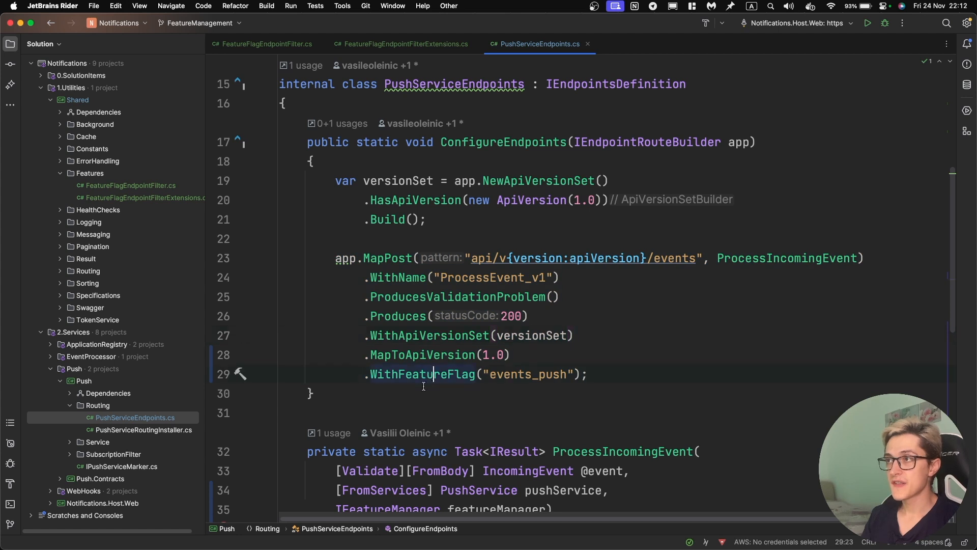
{"action": "double_click", "coordinate": [529, 373]}
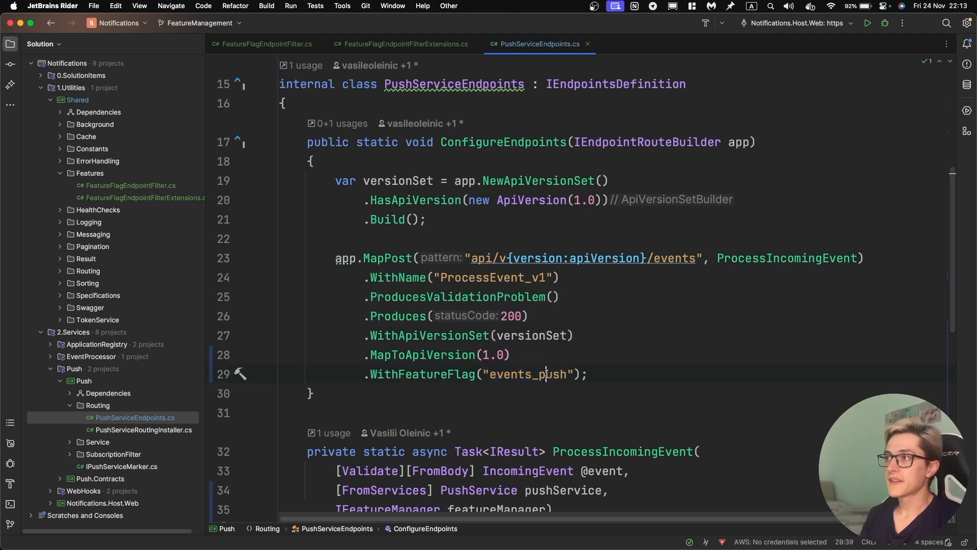
{"action": "double_click", "coordinate": [526, 374]}
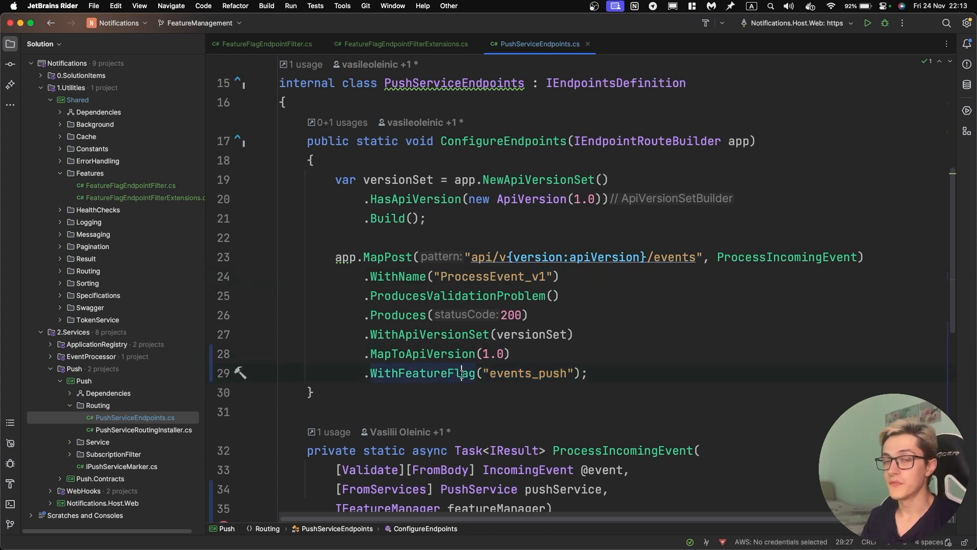
{"action": "mouse_move", "coordinate": [441, 372]}
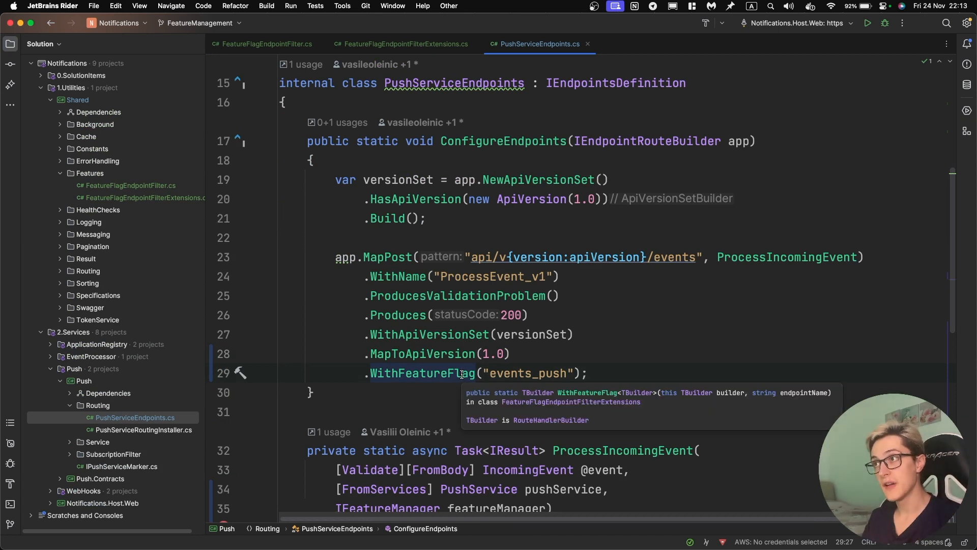
{"action": "mouse_move", "coordinate": [52, 370]}
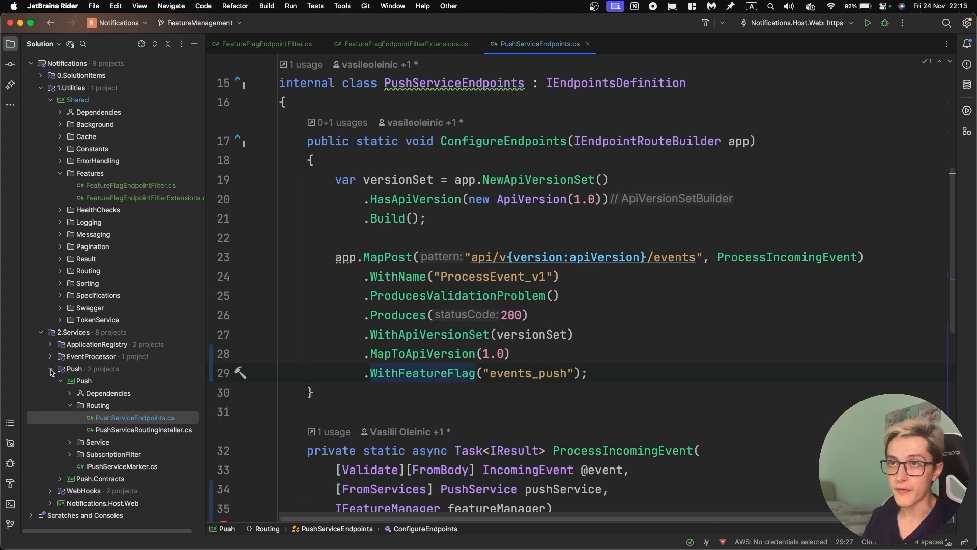
{"action": "left_click", "coordinate": [50, 368]}
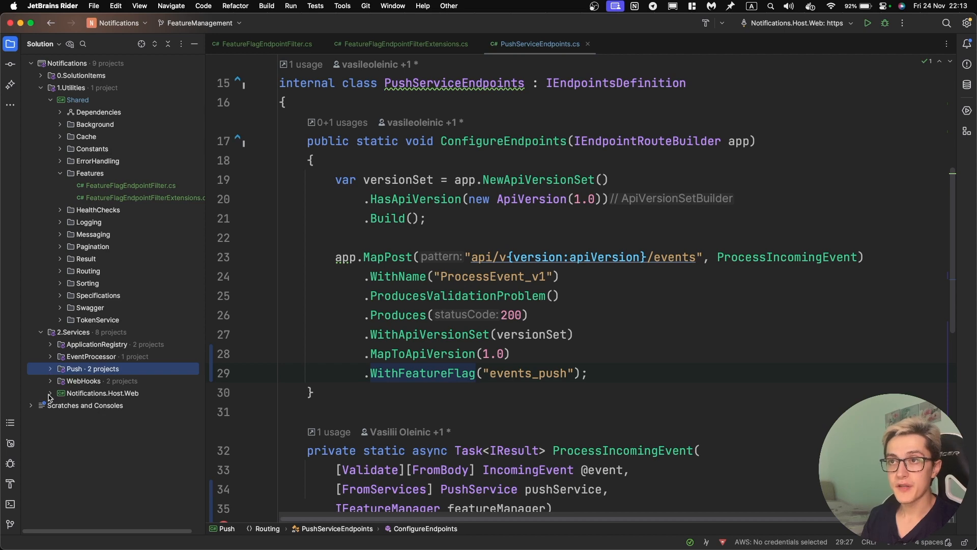
Step: Open Notifications.Host.Web's appsettings.json and highlight api_events_push: true under FeatureManagement
{"action": "left_click", "coordinate": [48, 393]}
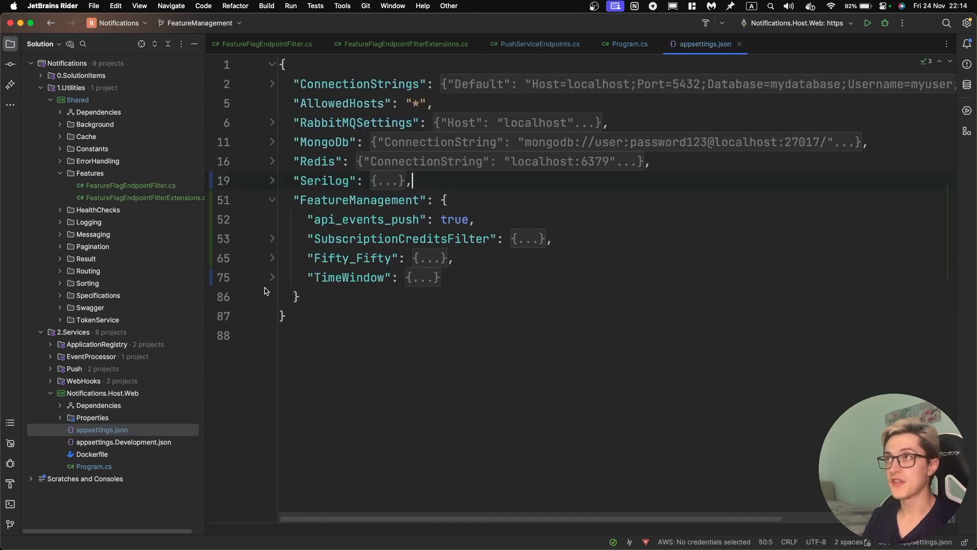
{"action": "double_click", "coordinate": [359, 200]}
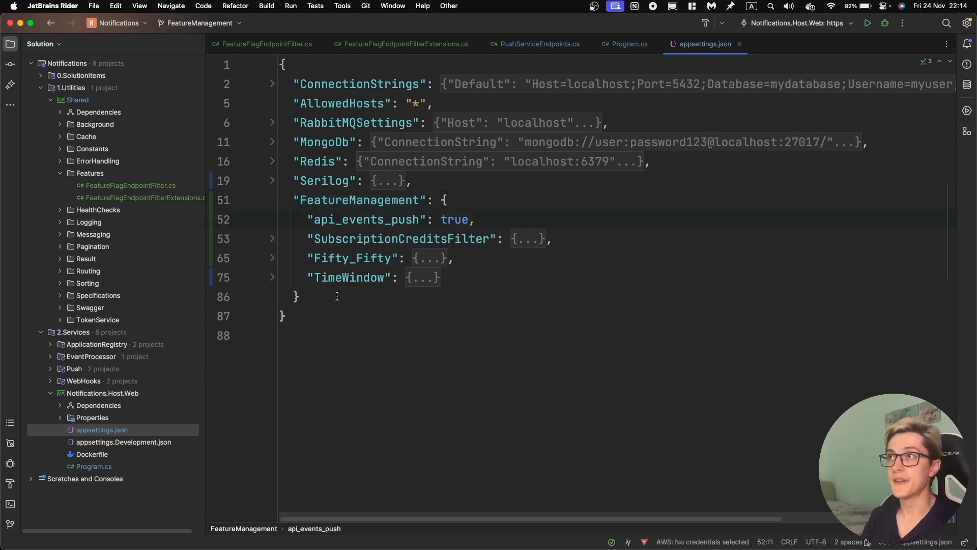
{"action": "double_click", "coordinate": [367, 220]}
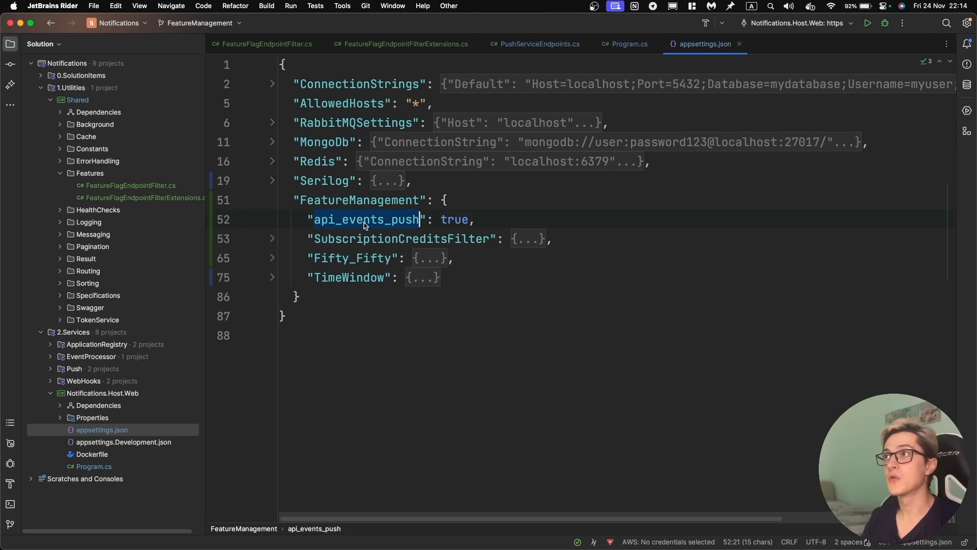
{"action": "mouse_move", "coordinate": [535, 44]}
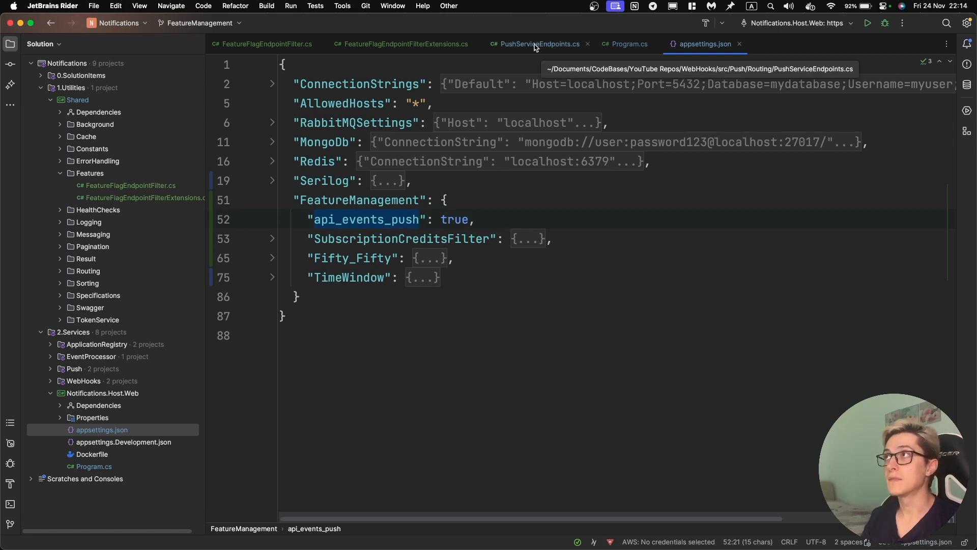
Step: Review how the api_ prefix plus events_push builds the flag name across the filter and endpoint files
{"action": "left_click", "coordinate": [534, 44]}
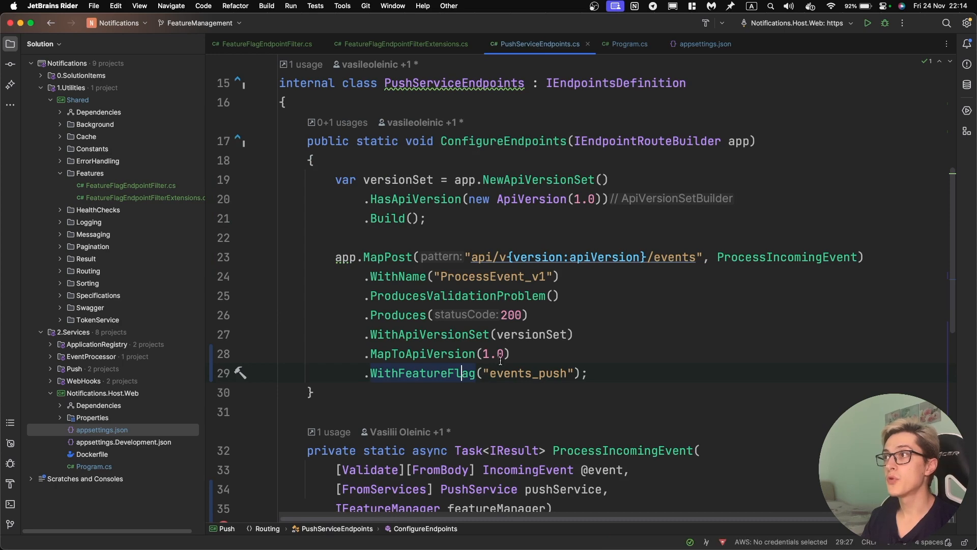
{"action": "double_click", "coordinate": [531, 374]}
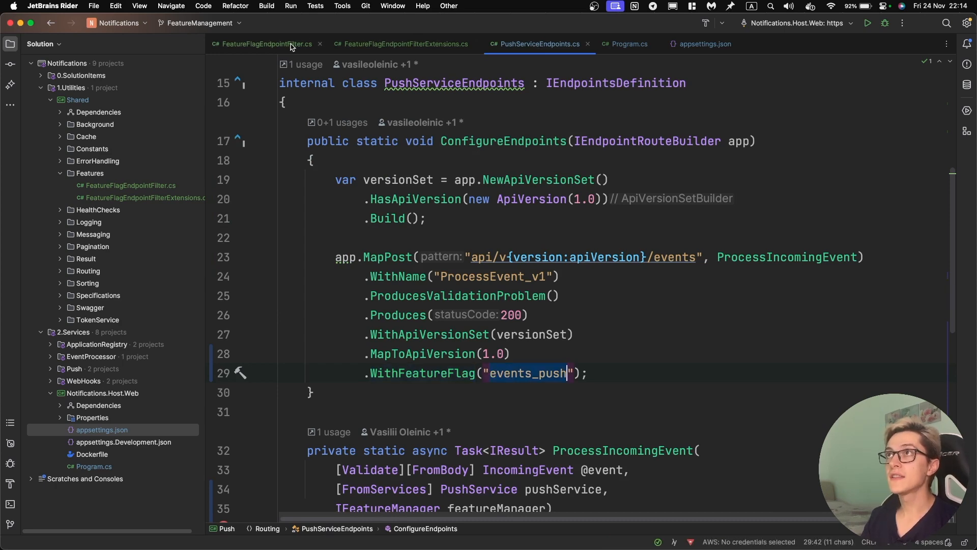
{"action": "left_click", "coordinate": [267, 44]}
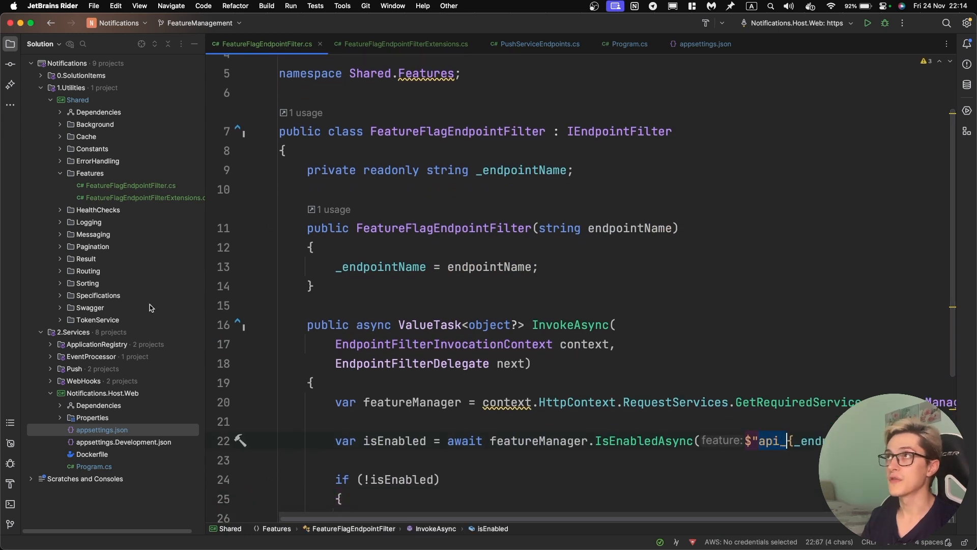
{"action": "left_click", "coordinate": [539, 44]}
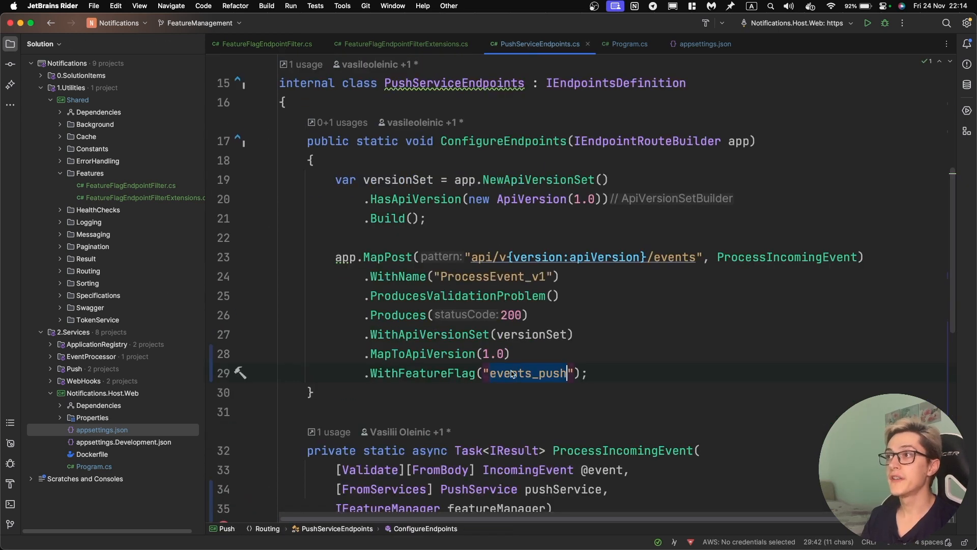
{"action": "left_click", "coordinate": [705, 43]}
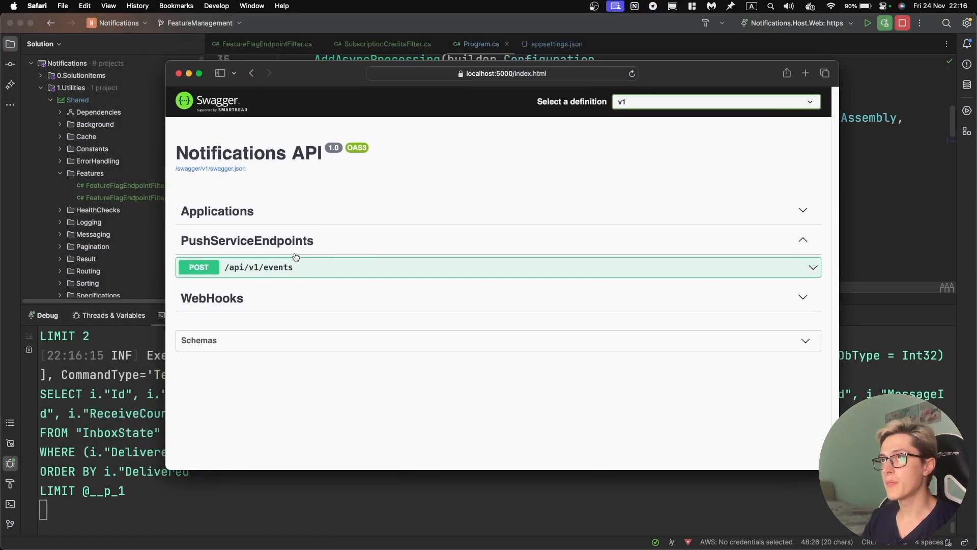
Step: Expand the POST /api/v1/events endpoint in Swagger to try the sample request
{"action": "left_click", "coordinate": [257, 266]}
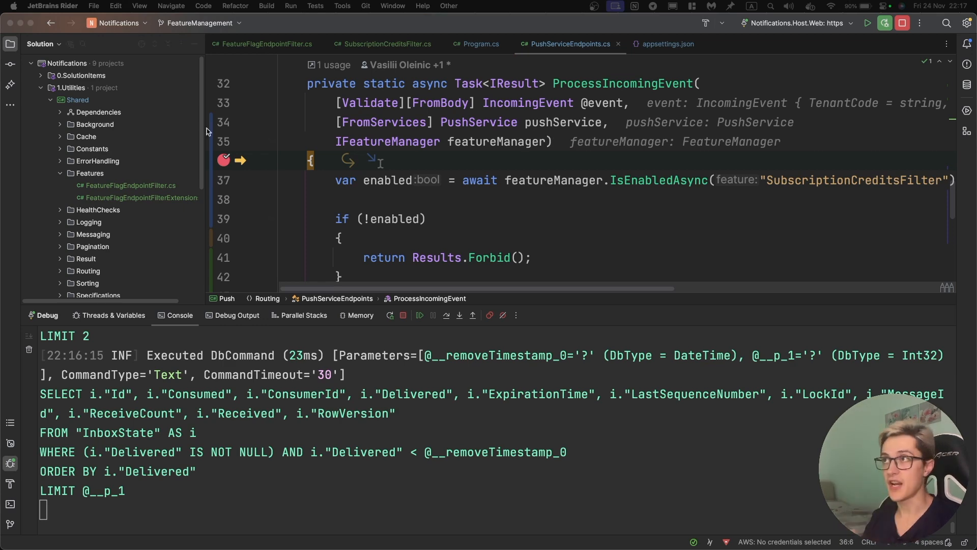
{"action": "mouse_move", "coordinate": [419, 315]}
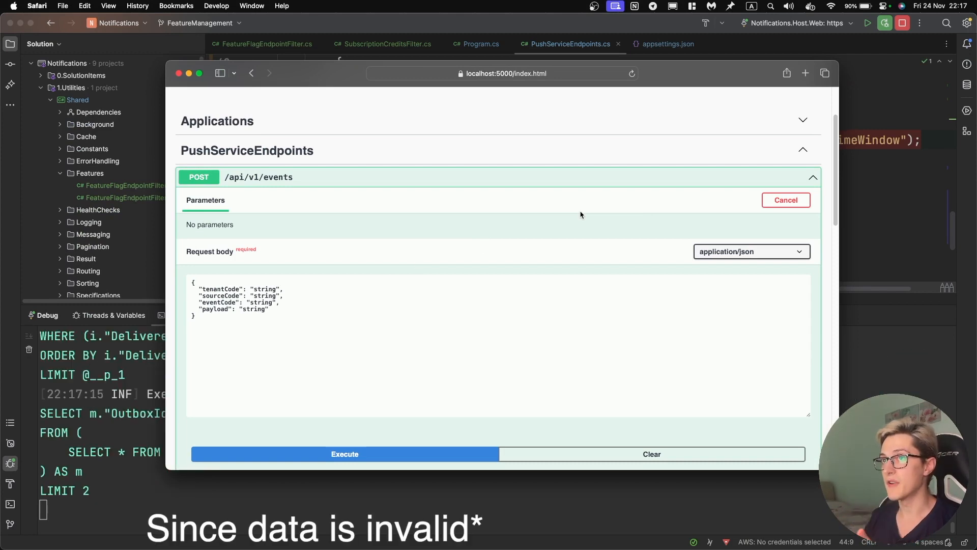
{"action": "mouse_move", "coordinate": [650, 84]}
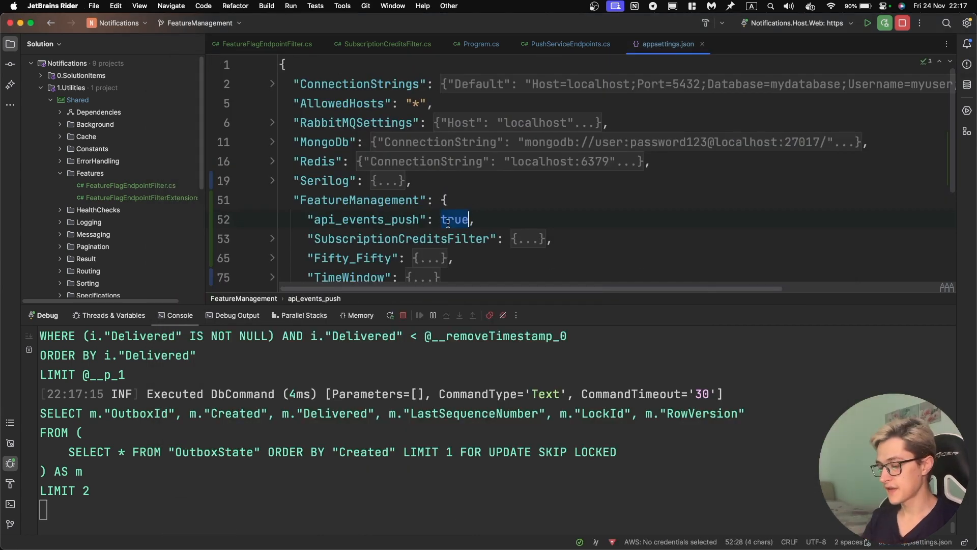
Step: Set api_events_push to false in appsettings.json and return to the Swagger page
{"action": "type", "text": "false"}
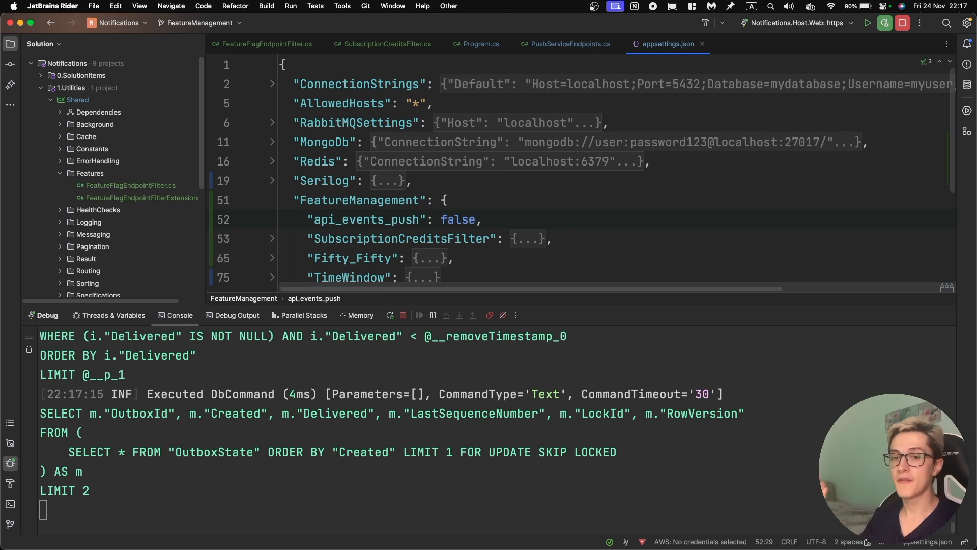
{"action": "left_click", "coordinate": [481, 220]}
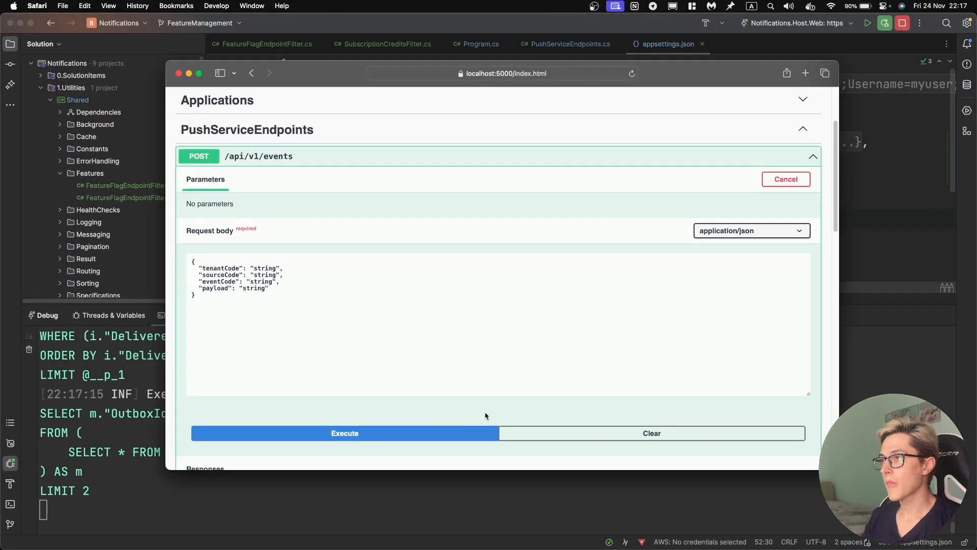
Step: Execute POST /api/v1/events in Swagger and get 404 Not Found with the flag off
{"action": "left_click", "coordinate": [344, 432]}
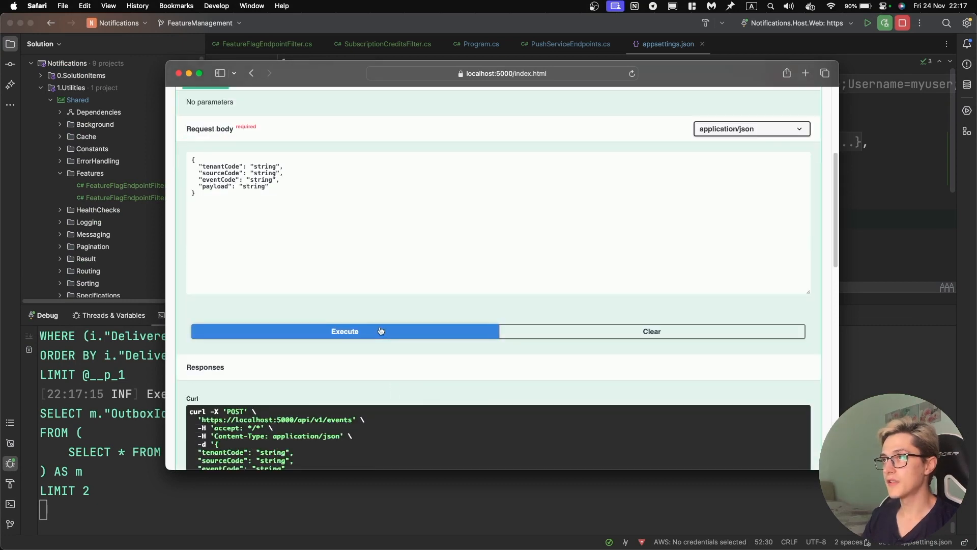
{"action": "left_click", "coordinate": [345, 331]}
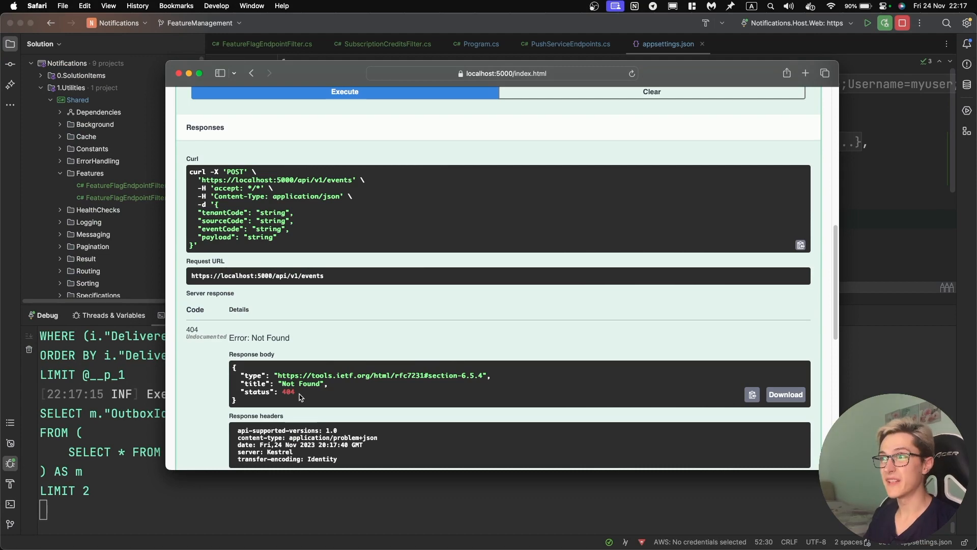
{"action": "mouse_move", "coordinate": [288, 124]}
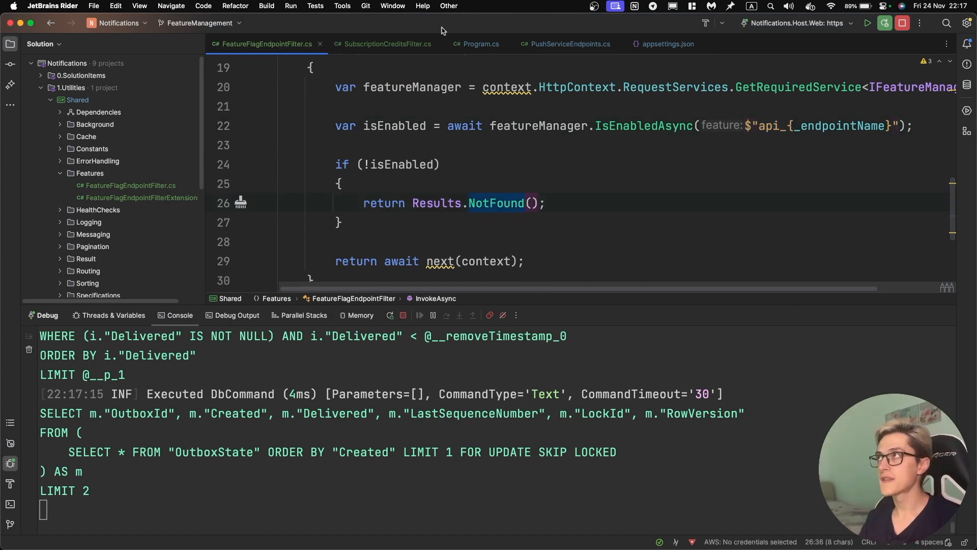
Step: Set api_events_push back to true in appsettings.json
{"action": "left_click", "coordinate": [668, 44]}
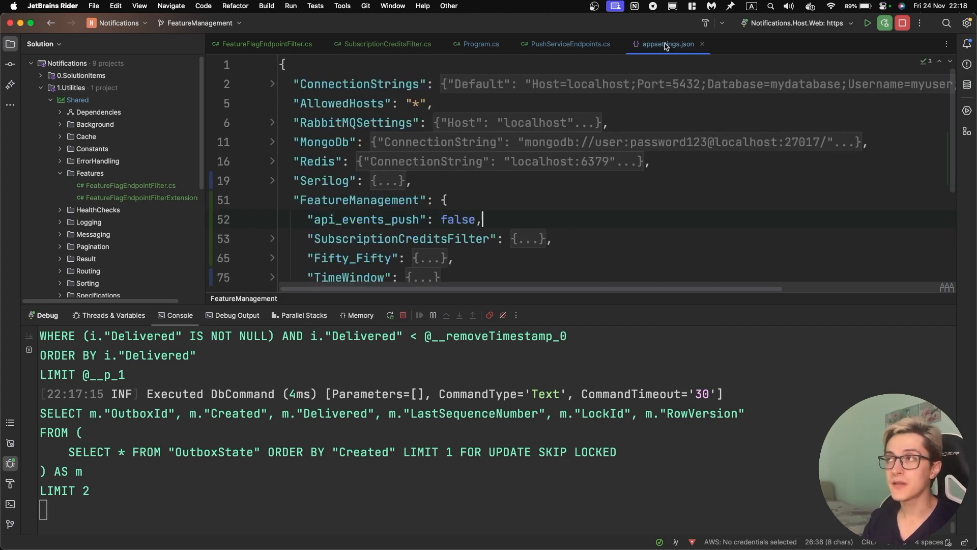
{"action": "double_click", "coordinate": [459, 220]}
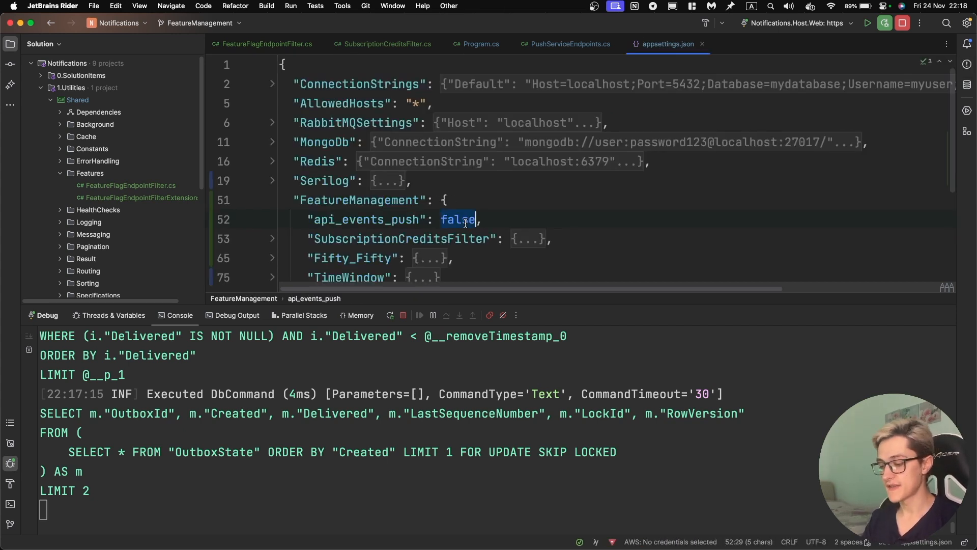
{"action": "type", "text": "true"}
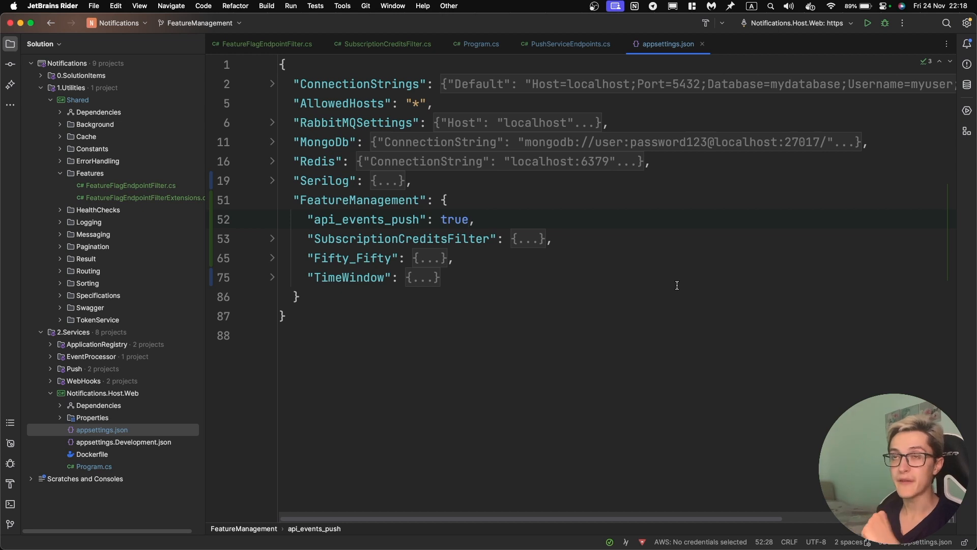
{"action": "mouse_move", "coordinate": [523, 290]}
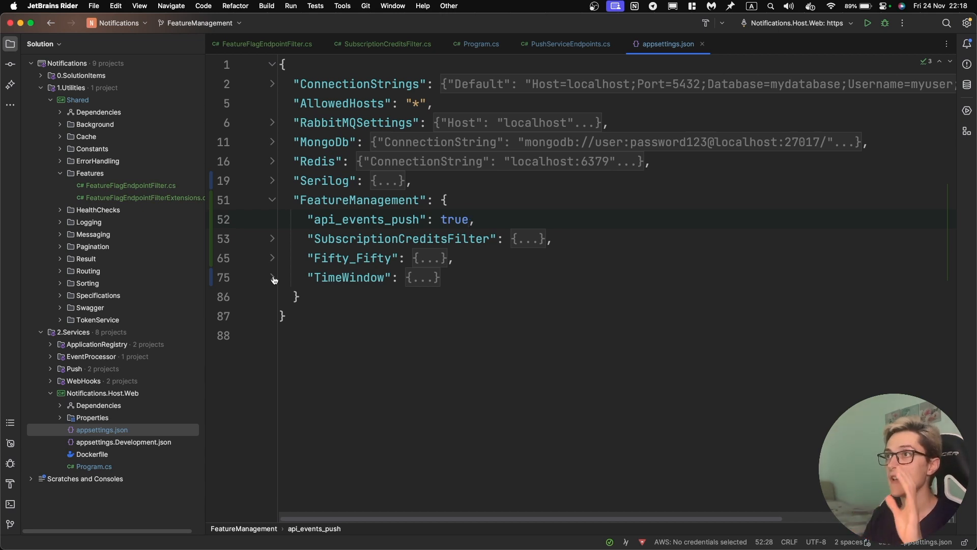
Step: Change the TimeWindow Start day from 24 to 25 Nov 2023, then return to PushServiceEndpoints.cs
{"action": "left_click", "coordinate": [272, 278]}
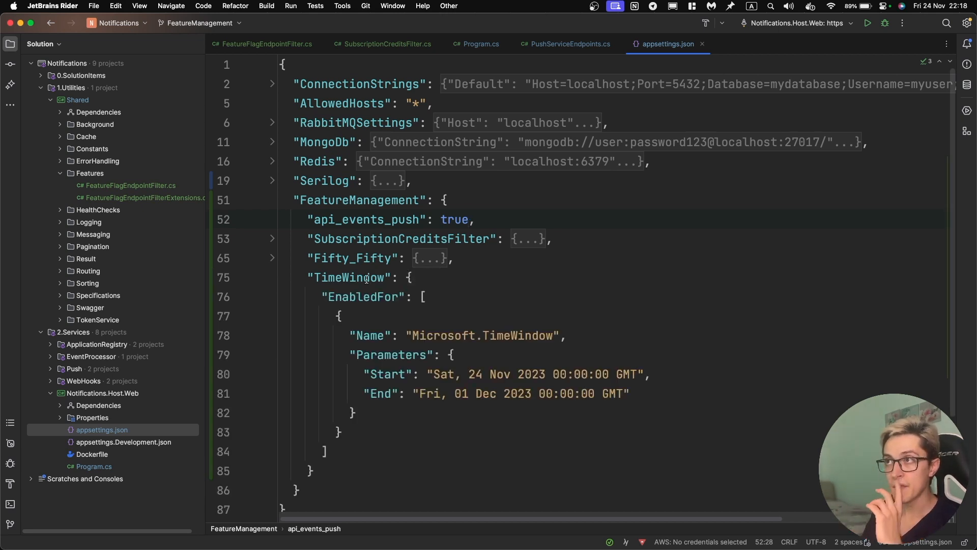
{"action": "double_click", "coordinate": [349, 277]}
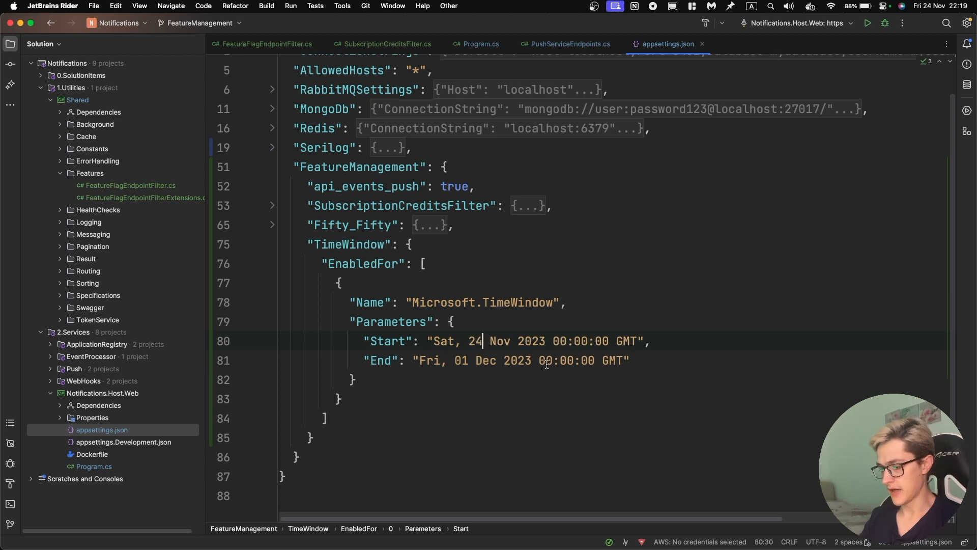
{"action": "type", "text": "5"}
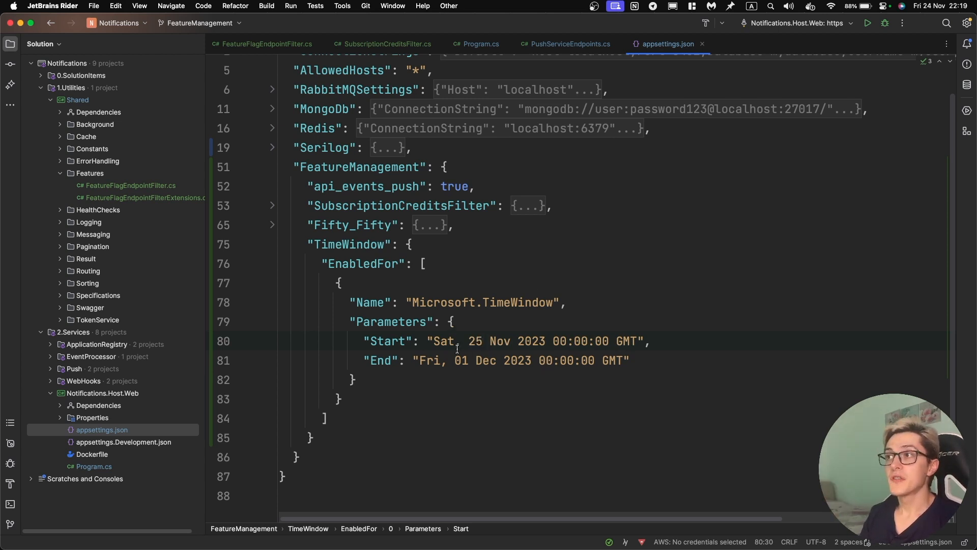
{"action": "double_click", "coordinate": [476, 341]}
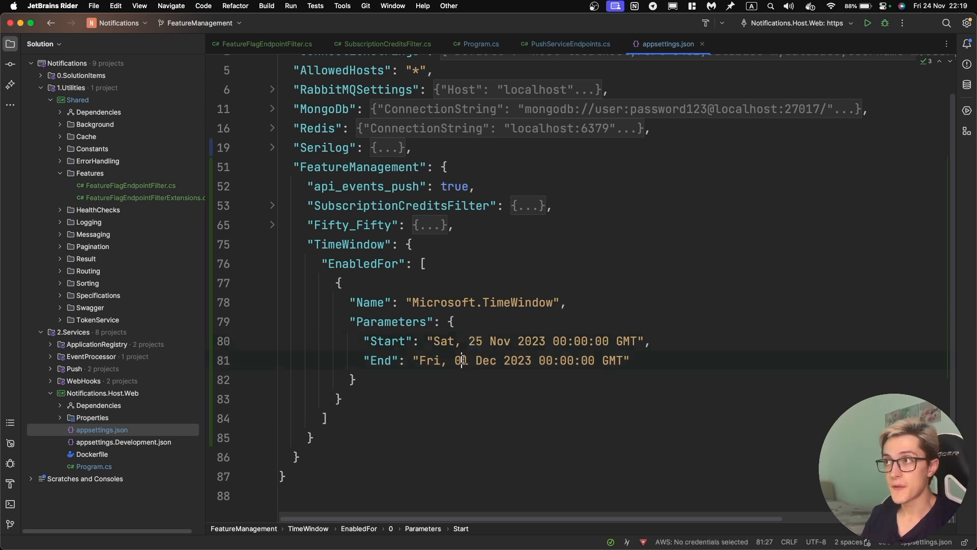
{"action": "double_click", "coordinate": [459, 360]}
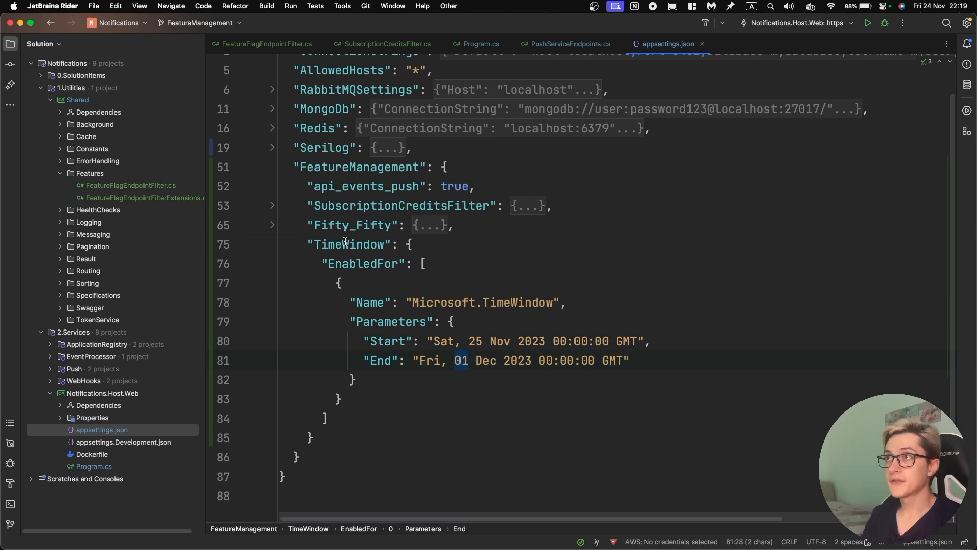
{"action": "double_click", "coordinate": [348, 243]}
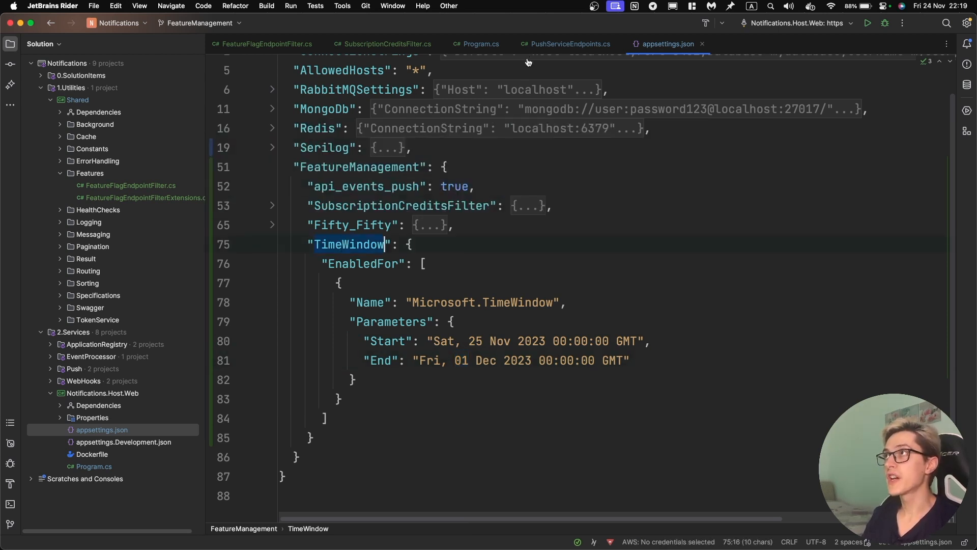
{"action": "left_click", "coordinate": [567, 43]}
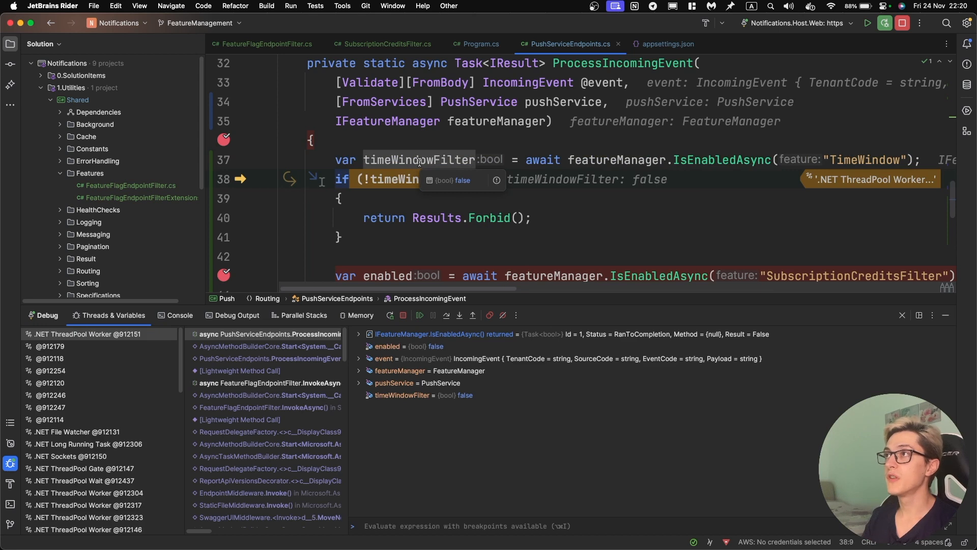
{"action": "mouse_move", "coordinate": [464, 184]}
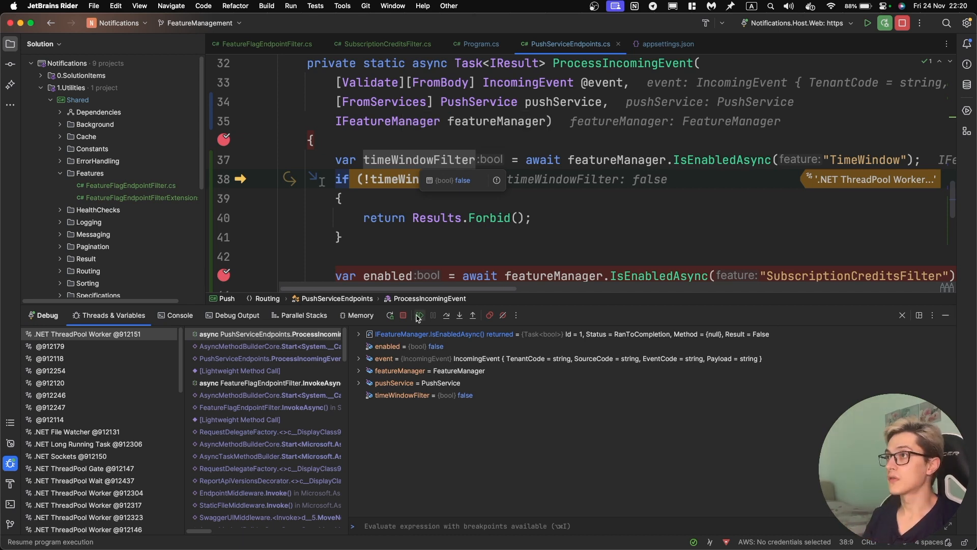
Step: Resume the paused request after seeing the TimeWindow check evaluate false and return Forbid
{"action": "left_click", "coordinate": [419, 315]}
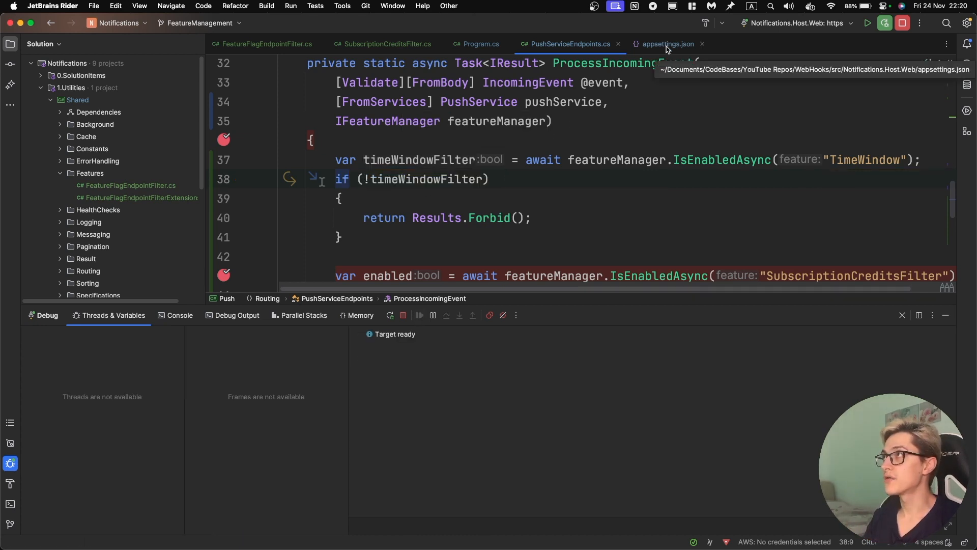
{"action": "left_click", "coordinate": [668, 44]}
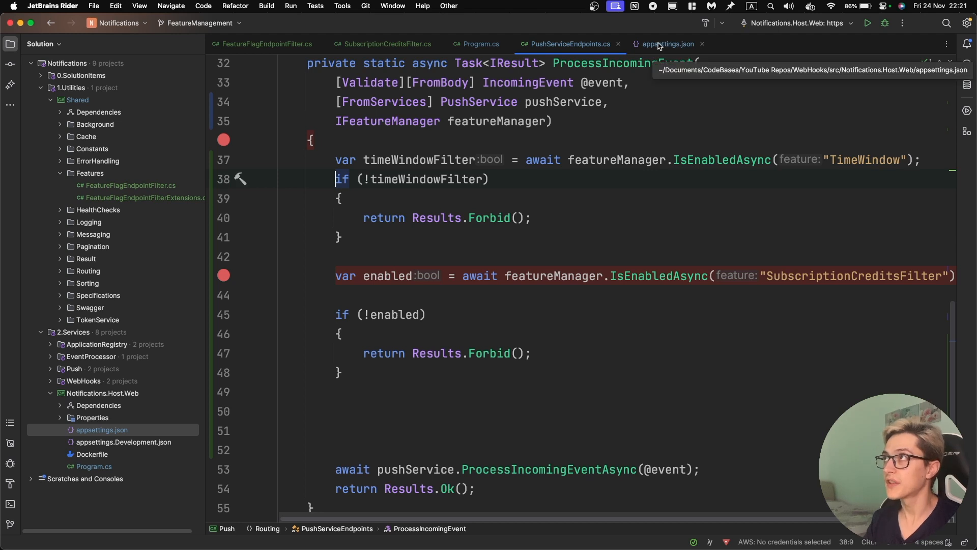
Step: Review the Fifty_Fifty flag's Percentage 50 filter in appsettings.json and fold it again
{"action": "left_click", "coordinate": [668, 44]}
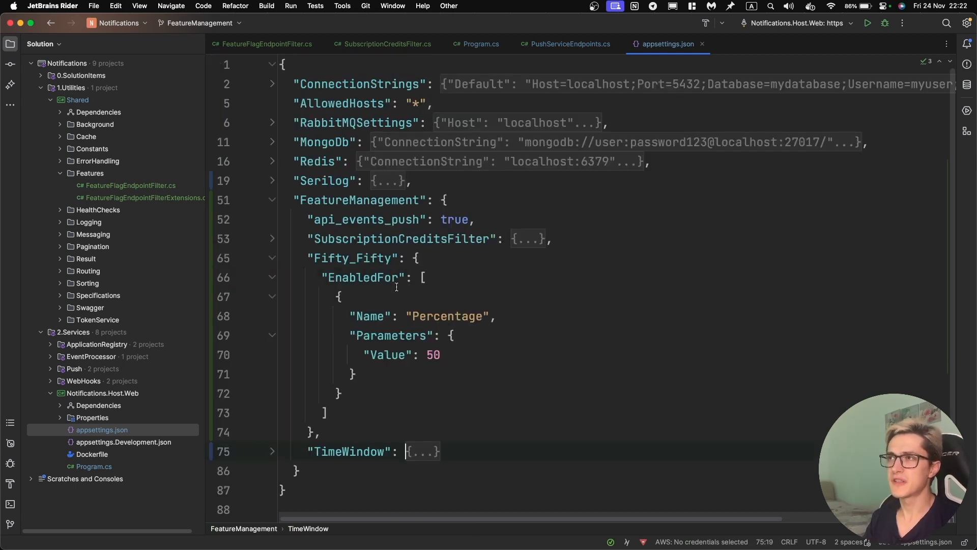
{"action": "left_click", "coordinate": [448, 315]}
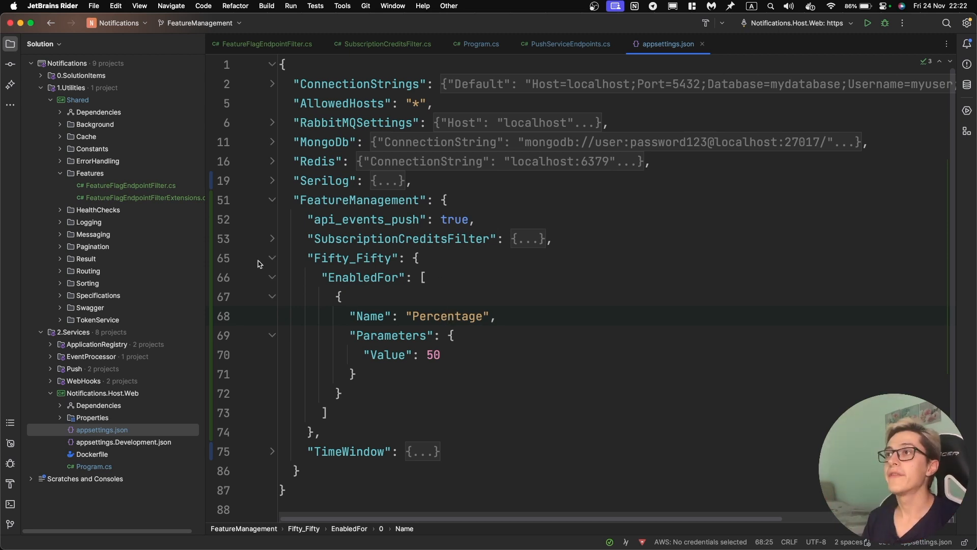
{"action": "left_click", "coordinate": [271, 257]}
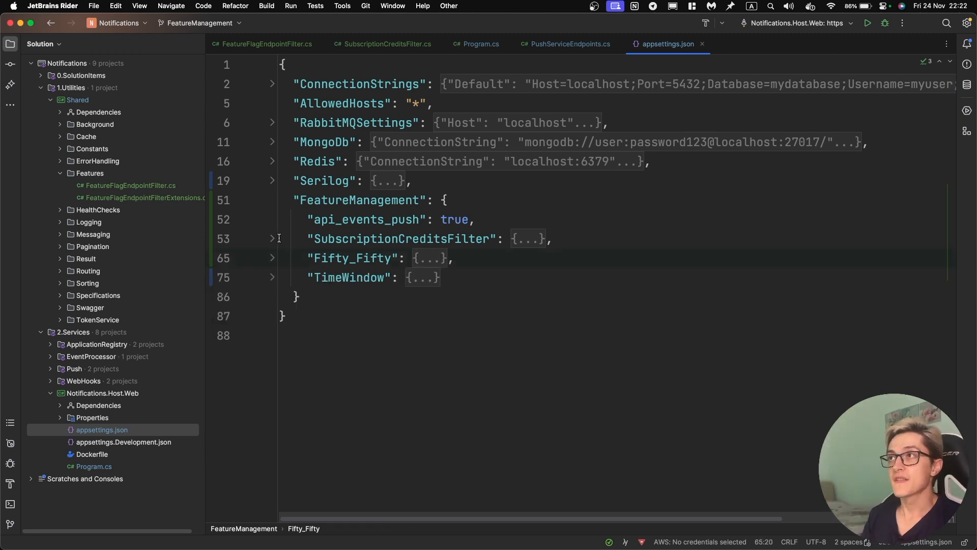
Step: Expand the SubscriptionCreditsFilter settings and view ISubscriptionService in the Push project
{"action": "left_click", "coordinate": [272, 238]}
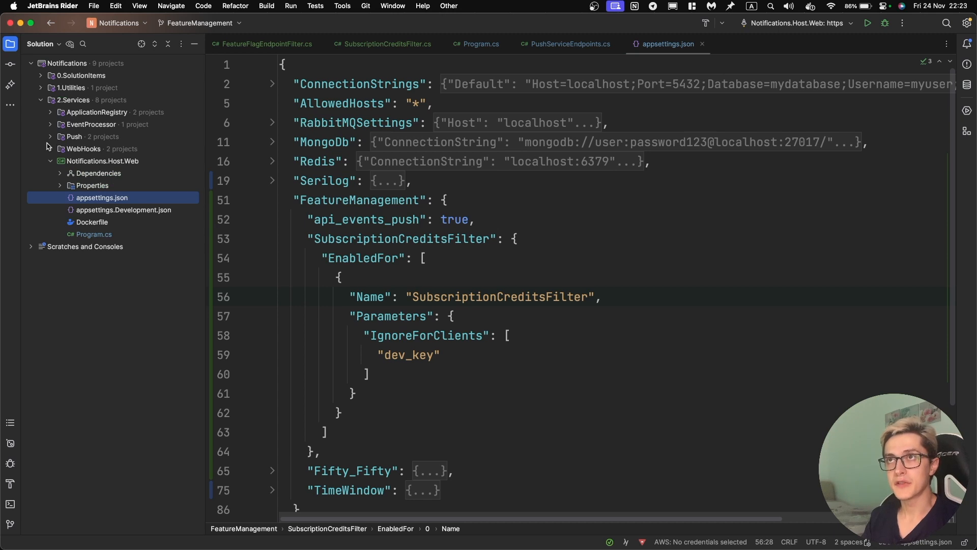
{"action": "left_click", "coordinate": [50, 137]}
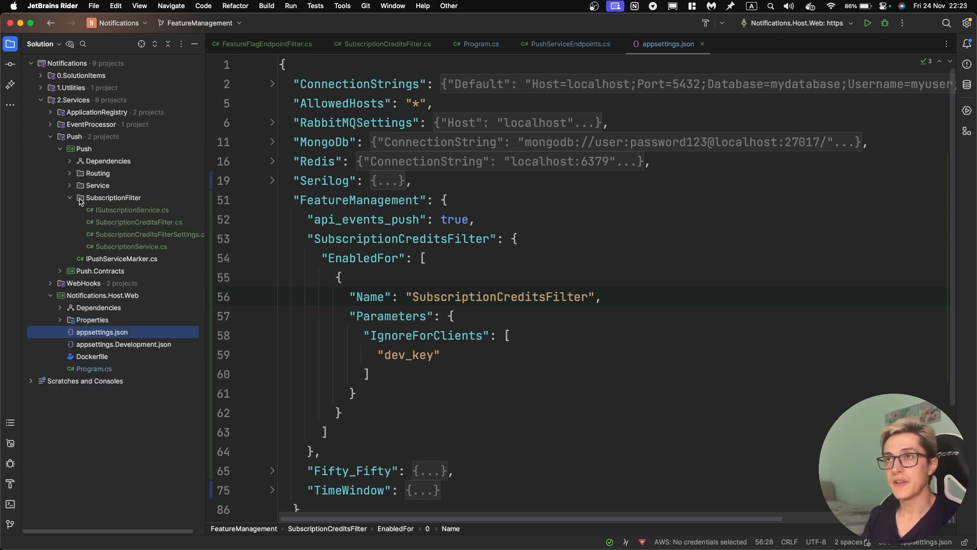
{"action": "double_click", "coordinate": [131, 210]}
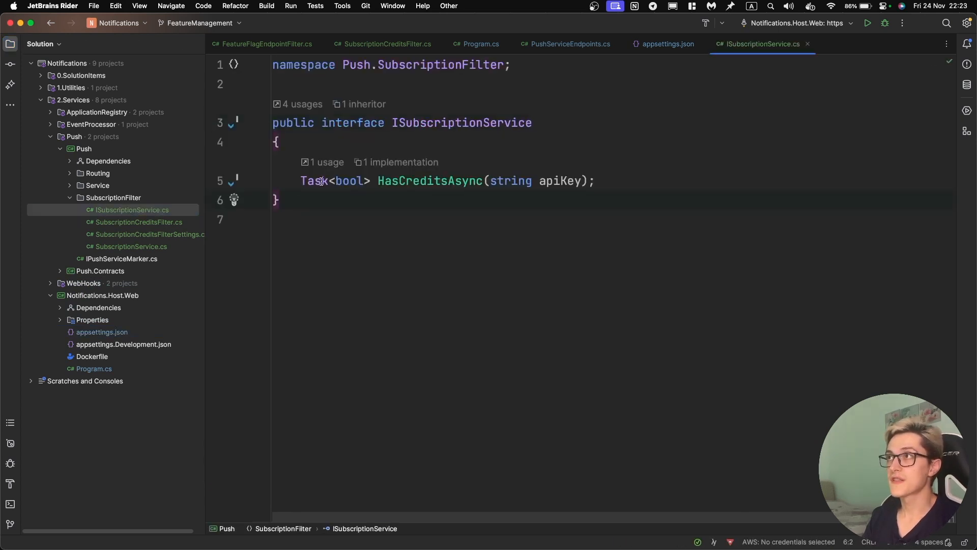
{"action": "double_click", "coordinate": [430, 182]}
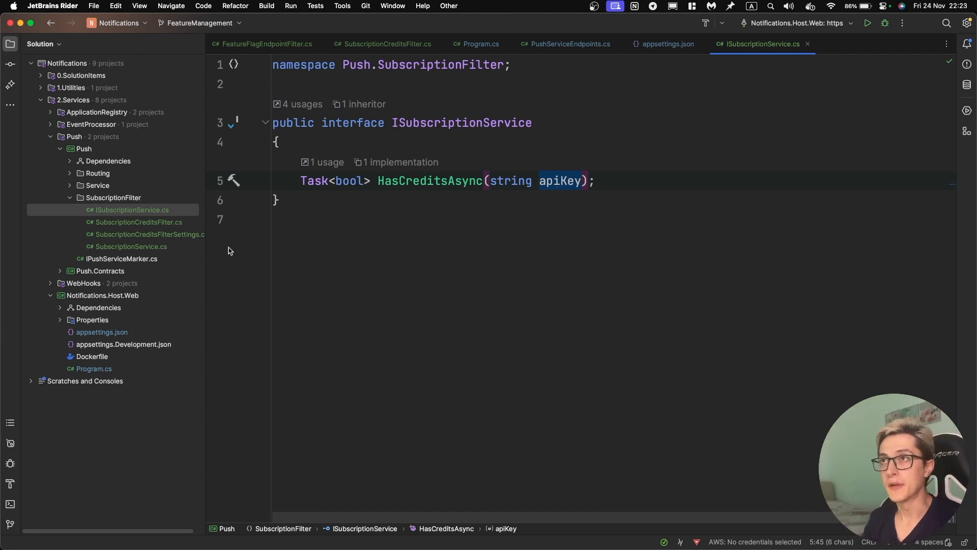
Step: View SubscriptionCreditsFilterSettings.cs with its string[] IgnoreForClients property
{"action": "left_click", "coordinate": [147, 234]}
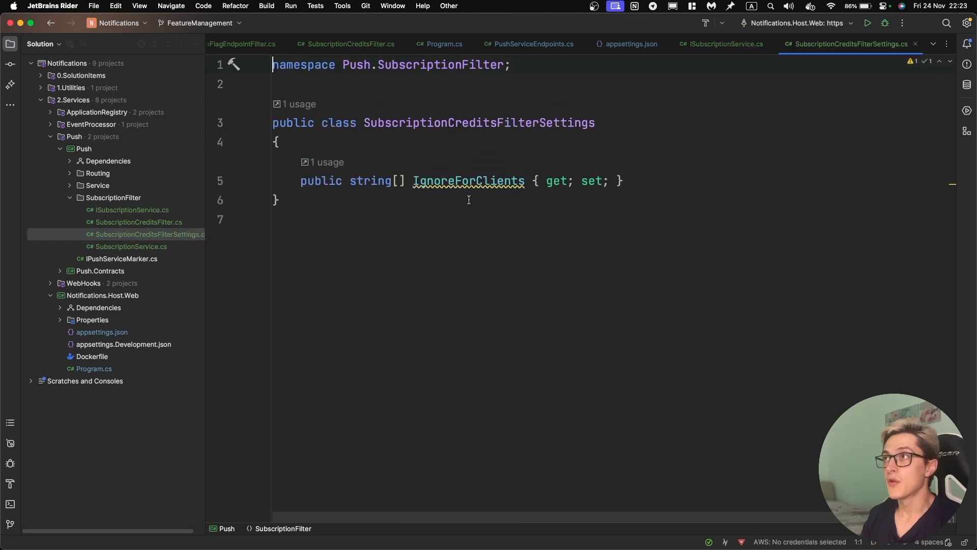
{"action": "double_click", "coordinate": [468, 181]}
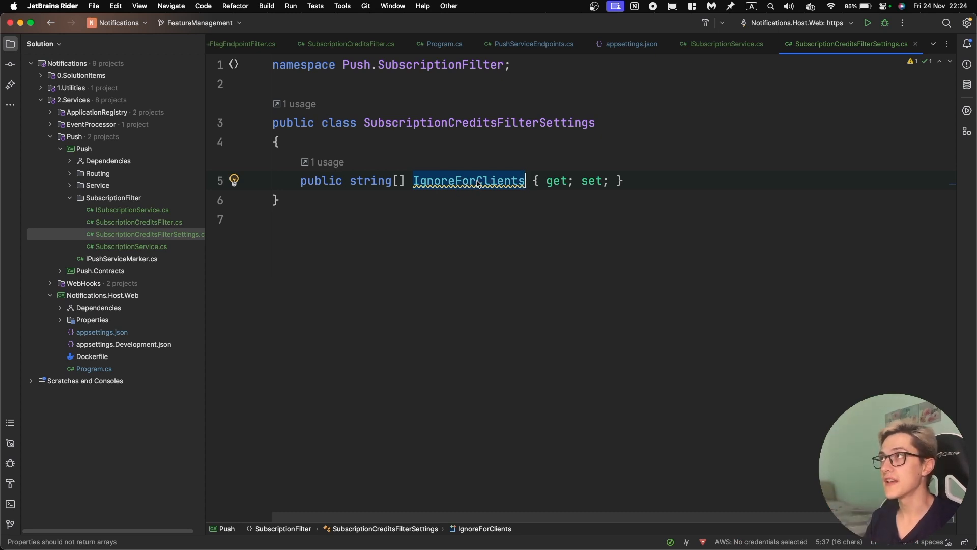
Step: Inspect the SubscriptionCreditsFilter Parameters with IgnoreForClients dev_key in appsettings.json
{"action": "left_click", "coordinate": [631, 44]}
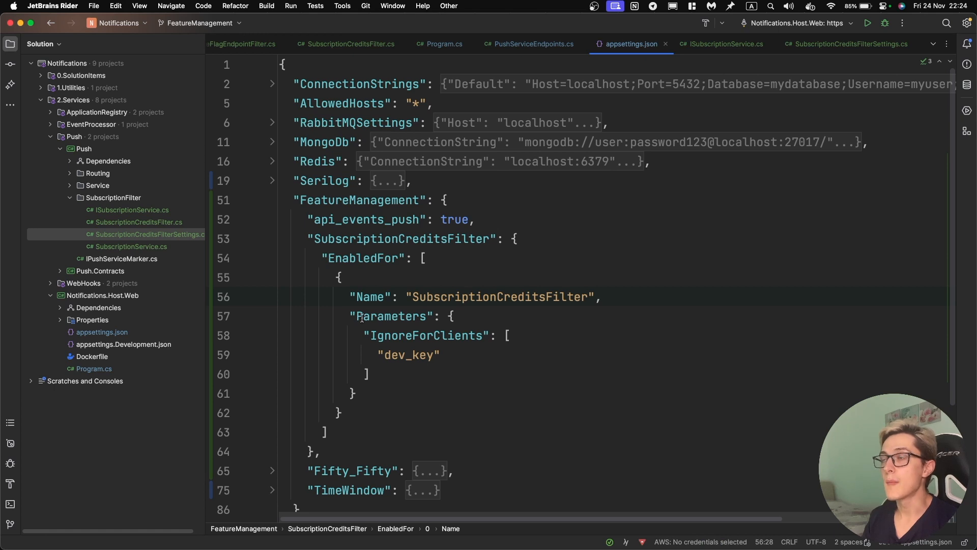
{"action": "double_click", "coordinate": [393, 316]}
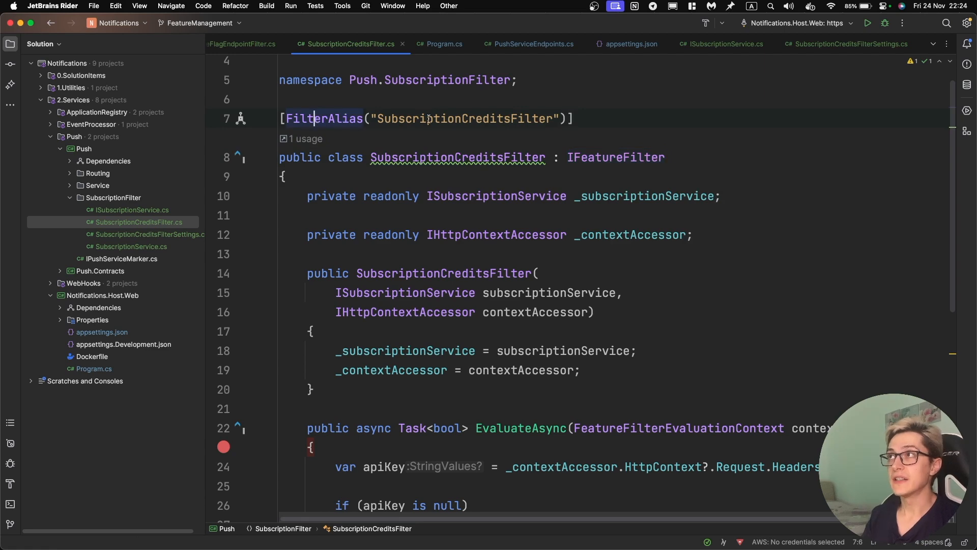
{"action": "left_click", "coordinate": [629, 44]}
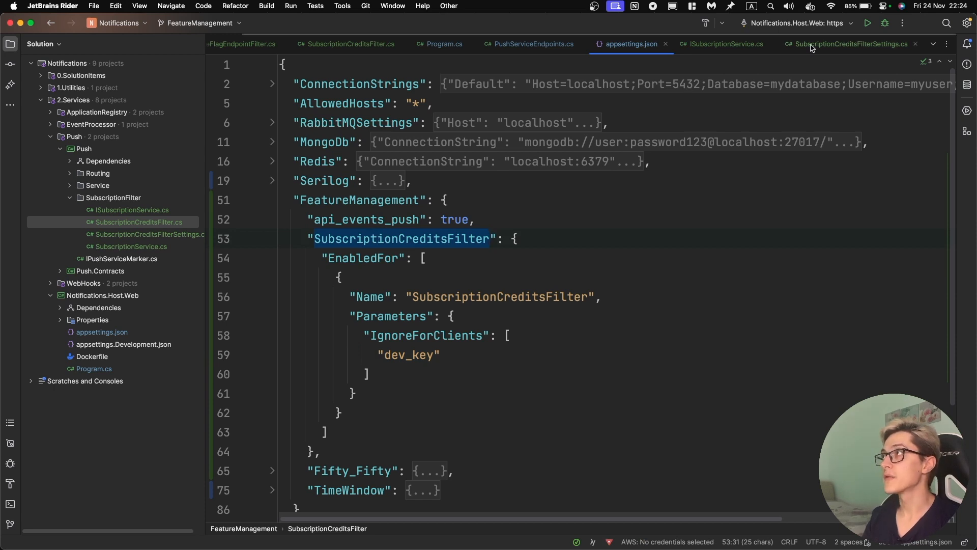
{"action": "left_click", "coordinate": [348, 44]}
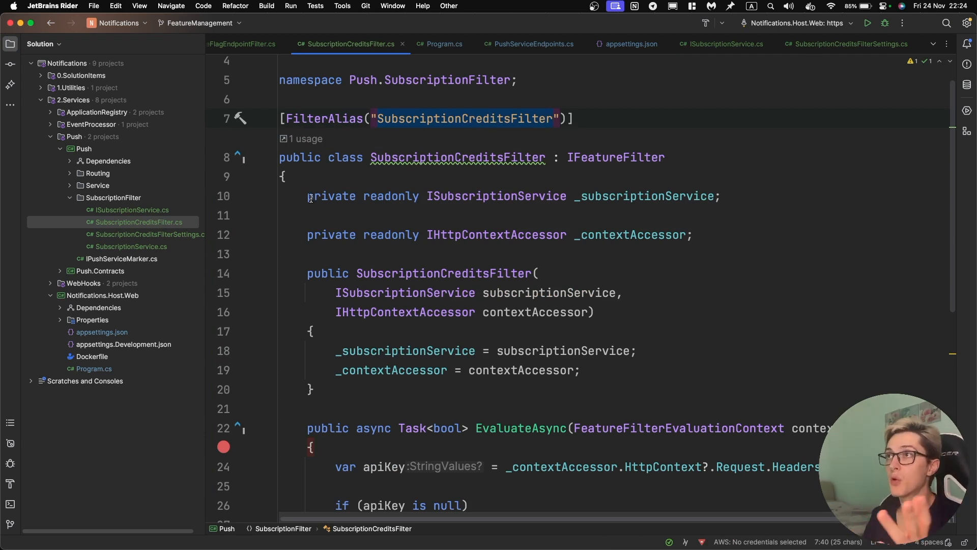
{"action": "left_click_drag", "start_coordinate": [309, 195], "coordinate": [691, 235]}
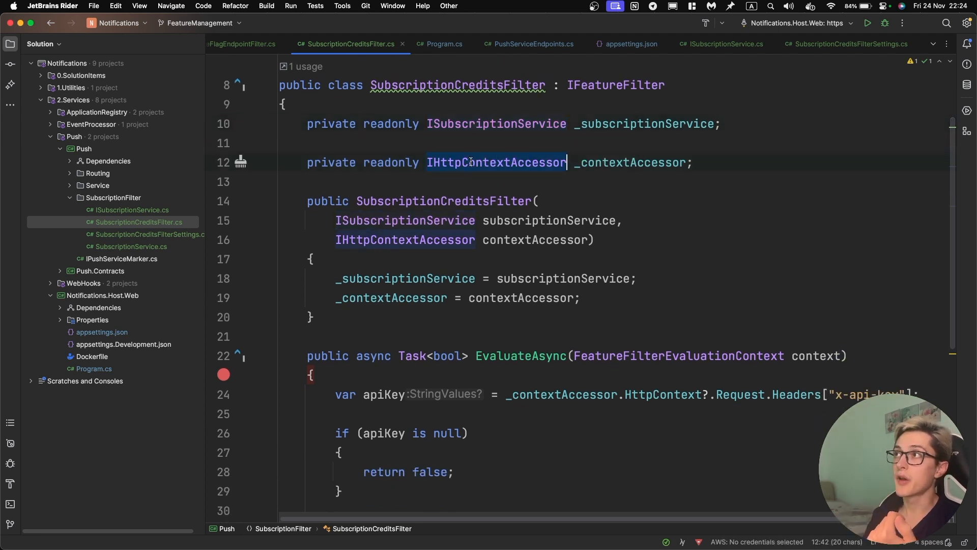
{"action": "mouse_move", "coordinate": [497, 162]}
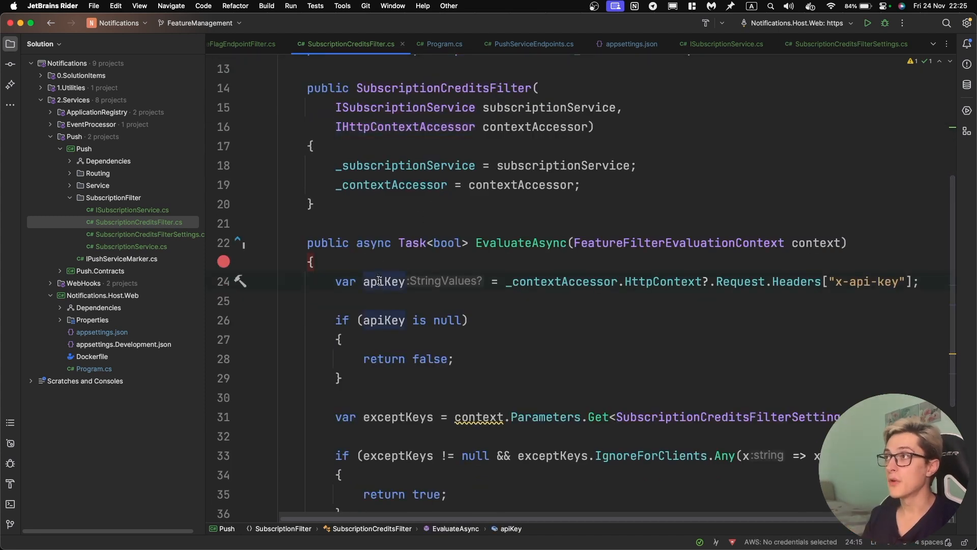
{"action": "mouse_move", "coordinate": [380, 281]}
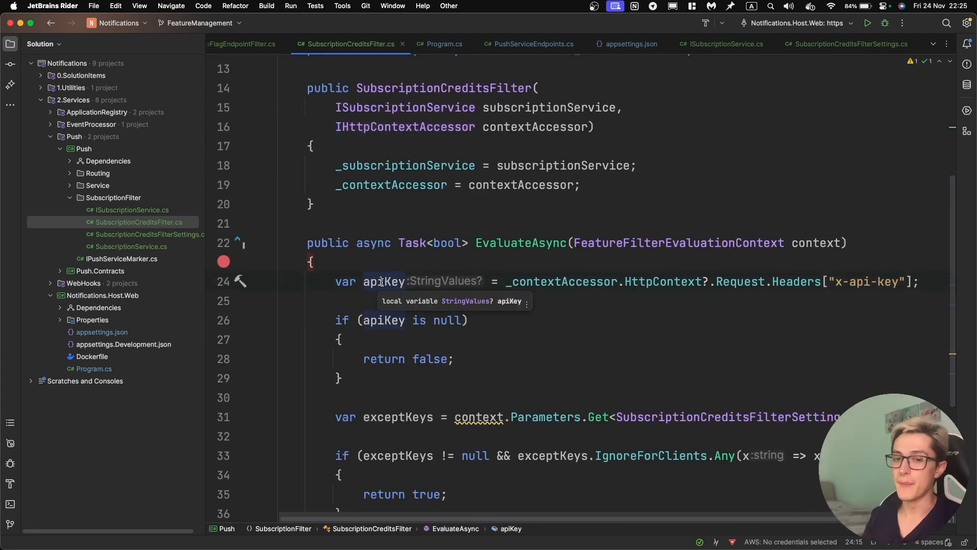
{"action": "scroll", "scroll_direction": "down", "scroll_amount": 3}
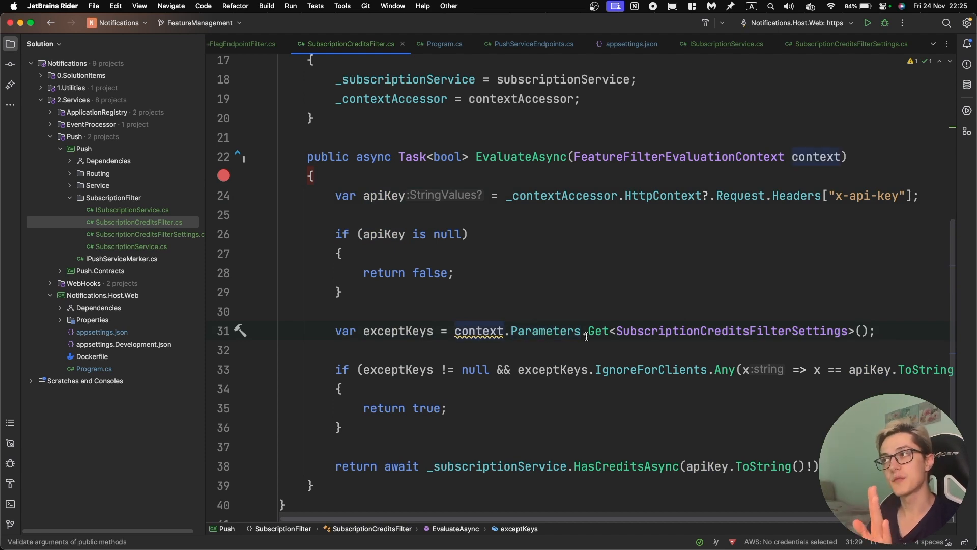
{"action": "double_click", "coordinate": [732, 331]}
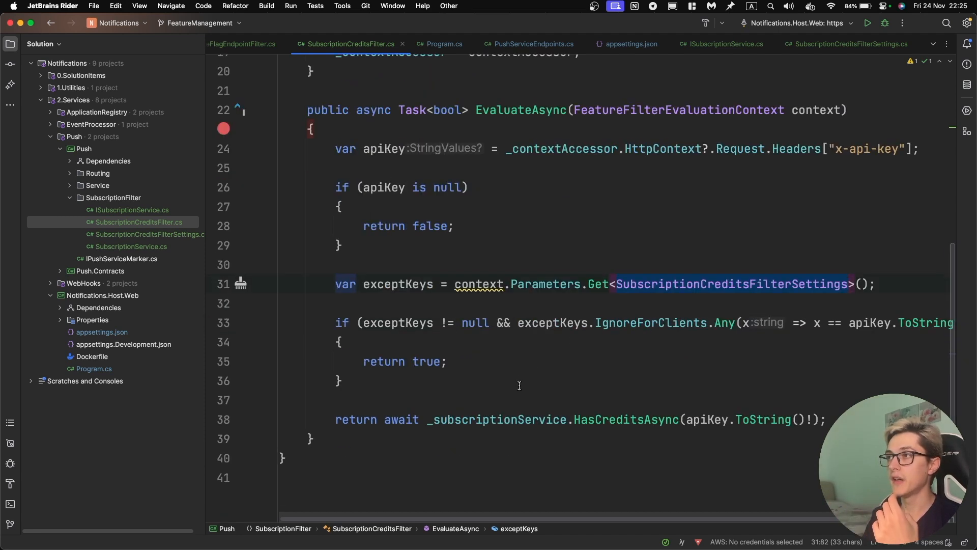
{"action": "mouse_move", "coordinate": [429, 335]}
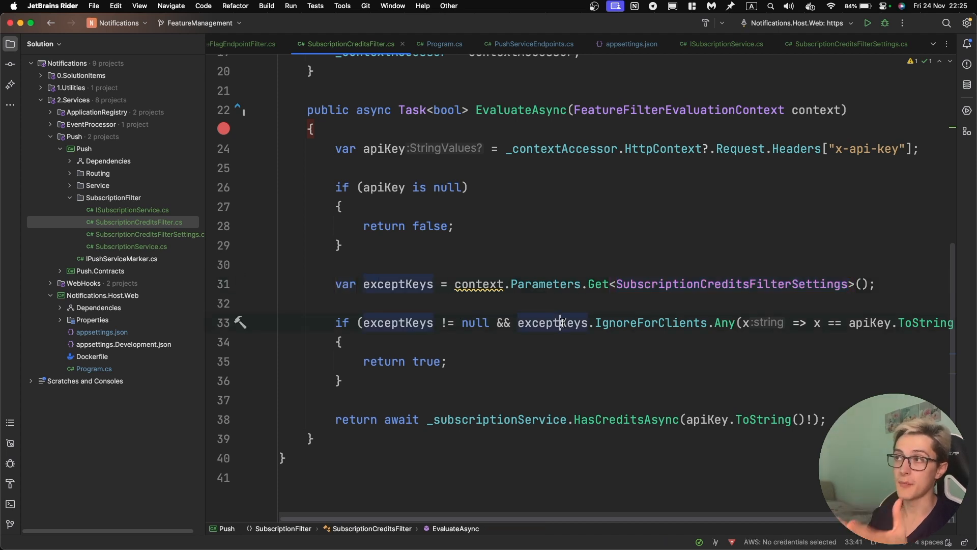
{"action": "left_click", "coordinate": [435, 360]}
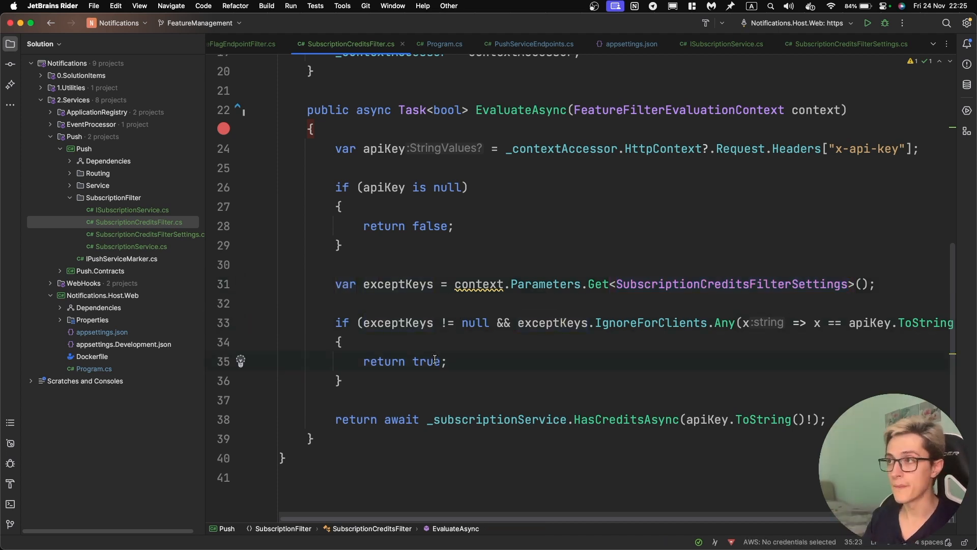
{"action": "double_click", "coordinate": [496, 419]}
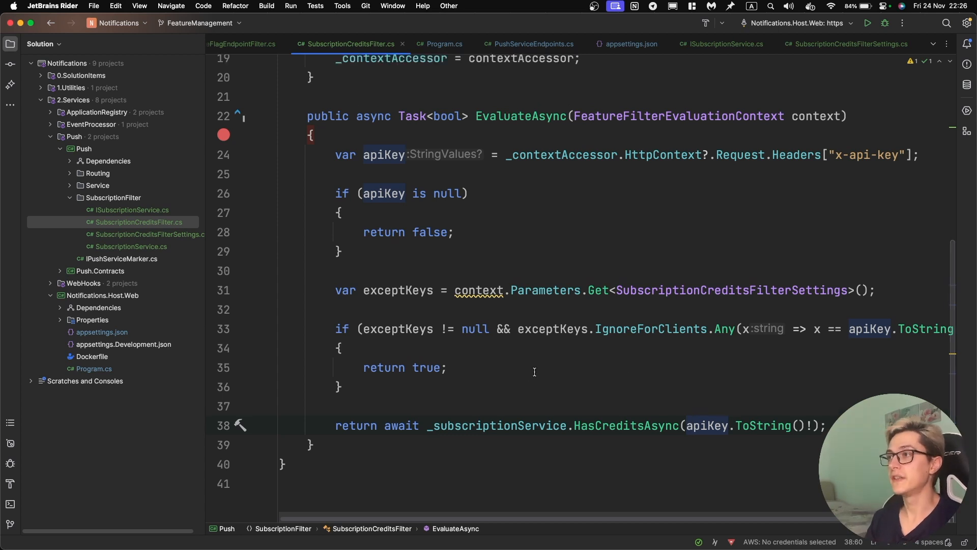
Step: Review the endpoint's SubscriptionCreditsFilter check and start Notifications.Host.Web: https in debug
{"action": "scroll", "scroll_direction": "down", "scroll_amount": 3}
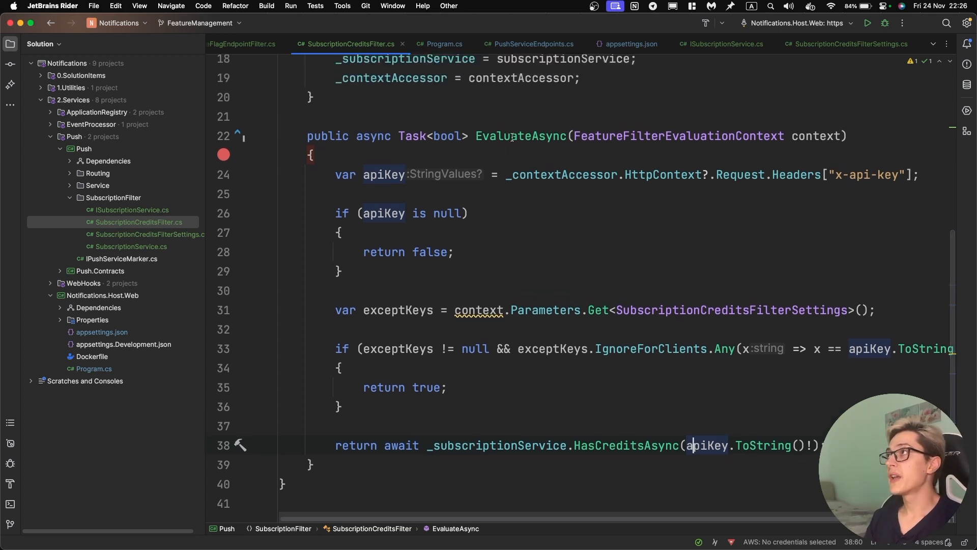
{"action": "left_click", "coordinate": [529, 44]}
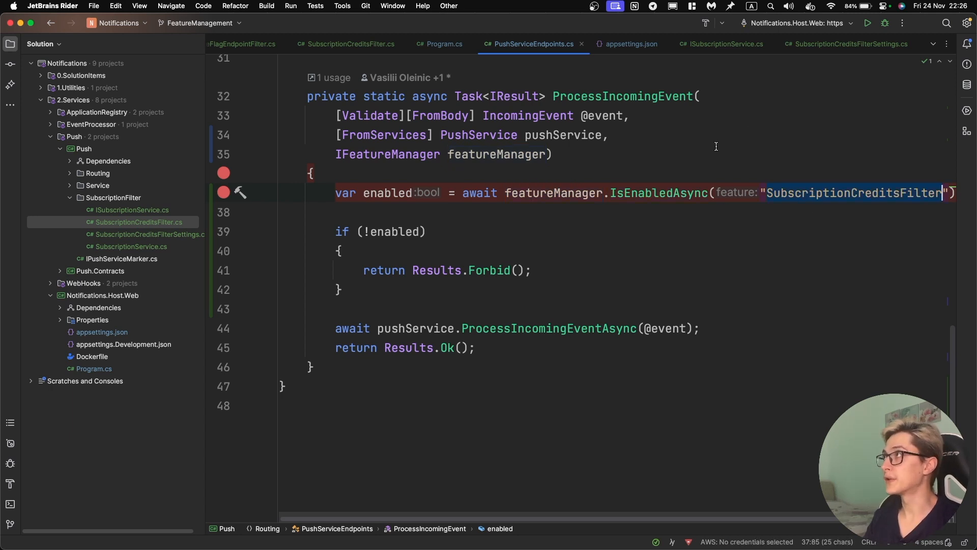
{"action": "mouse_move", "coordinate": [885, 24]}
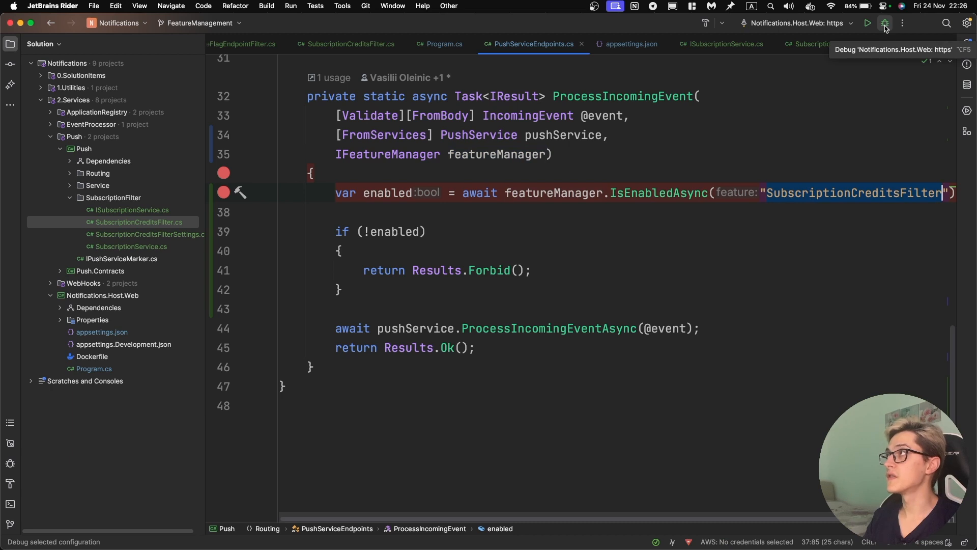
{"action": "left_click", "coordinate": [885, 24]}
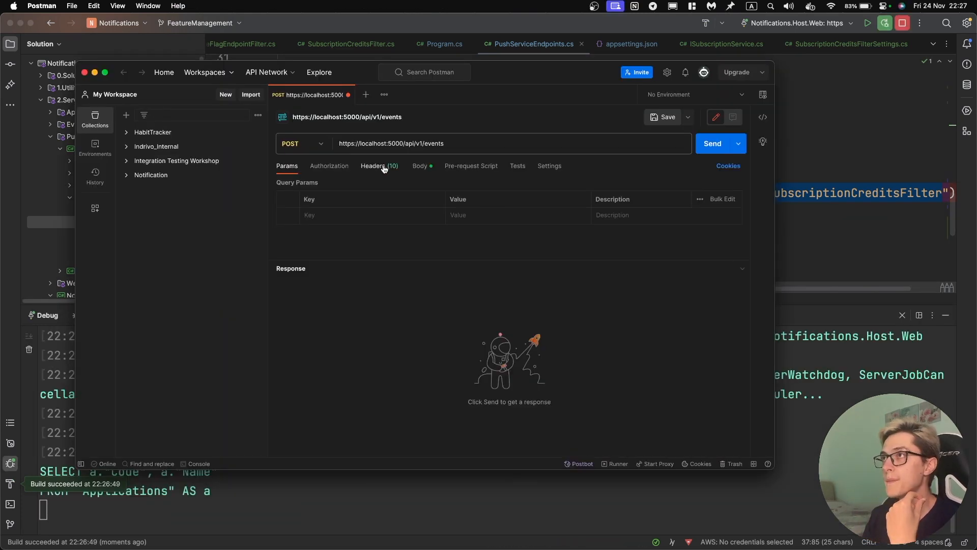
Step: Send the POST events request with the x-api-key dev_key header checked
{"action": "left_click", "coordinate": [375, 166]}
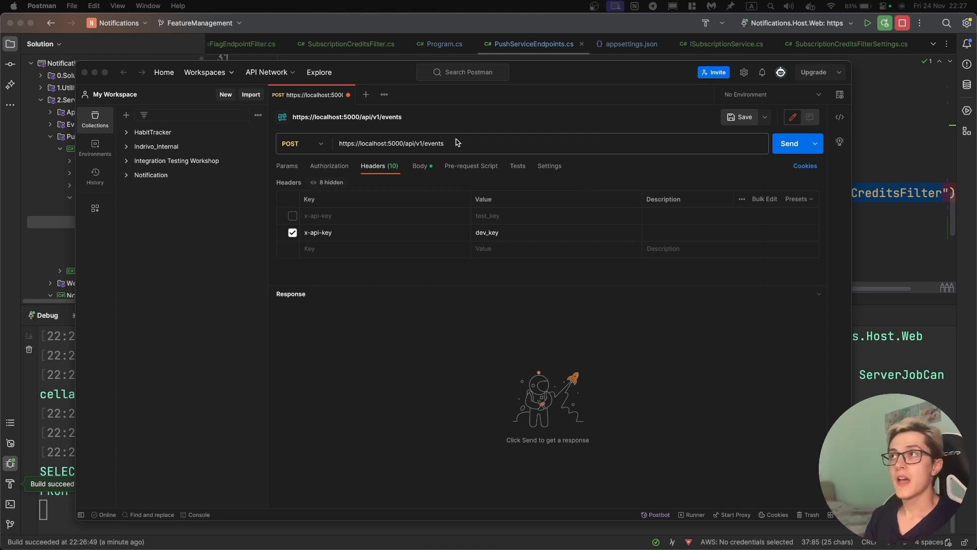
{"action": "left_click", "coordinate": [789, 144]}
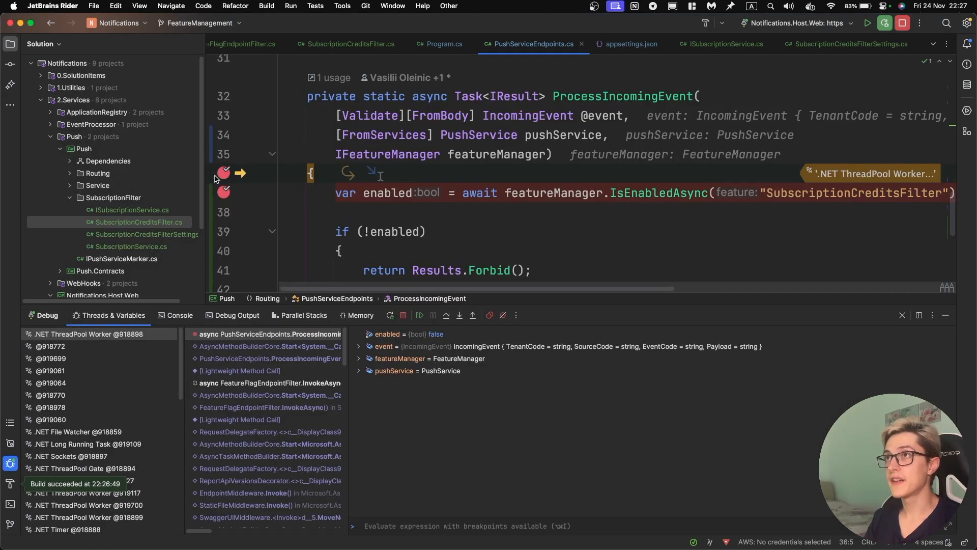
{"action": "left_click", "coordinate": [420, 315]}
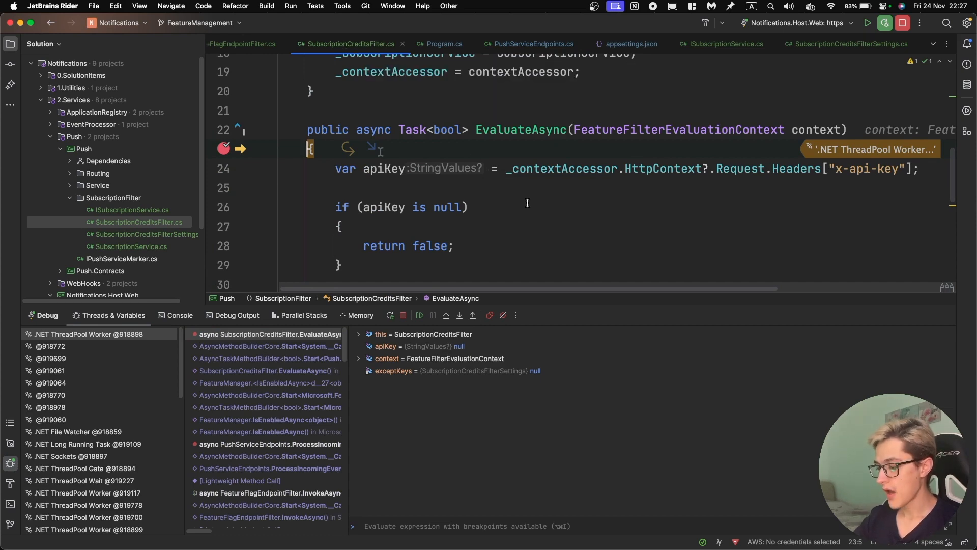
{"action": "left_click", "coordinate": [433, 314]}
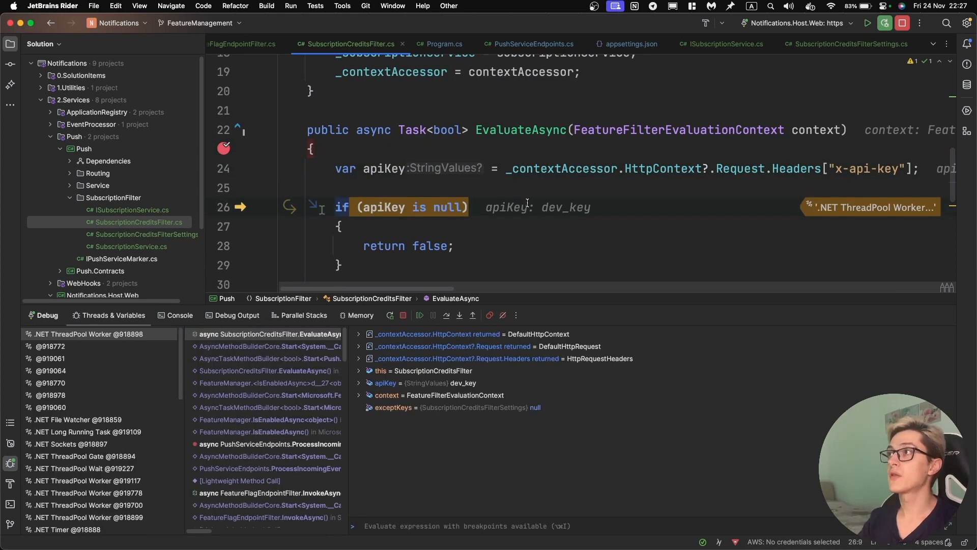
{"action": "scroll", "scroll_direction": "down", "scroll_amount": 3}
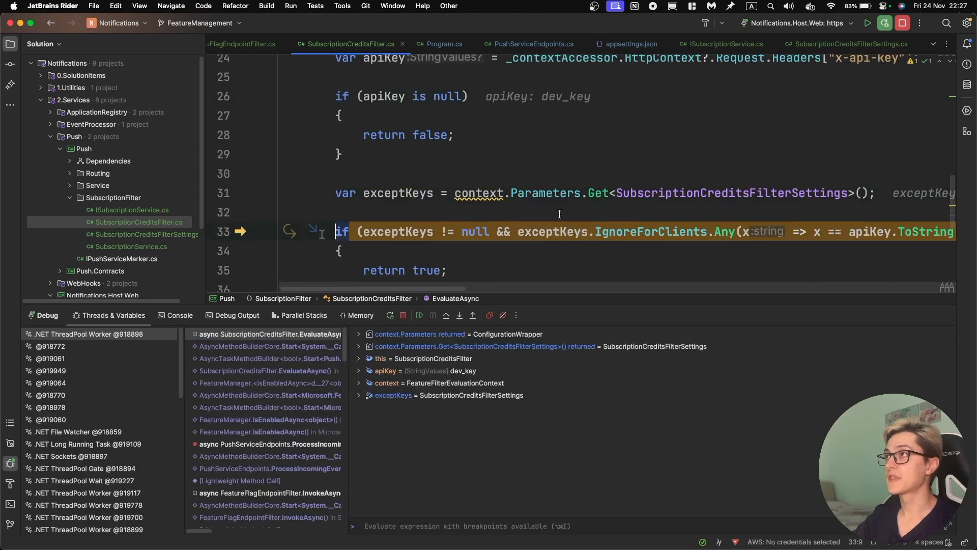
{"action": "mouse_move", "coordinate": [398, 192]}
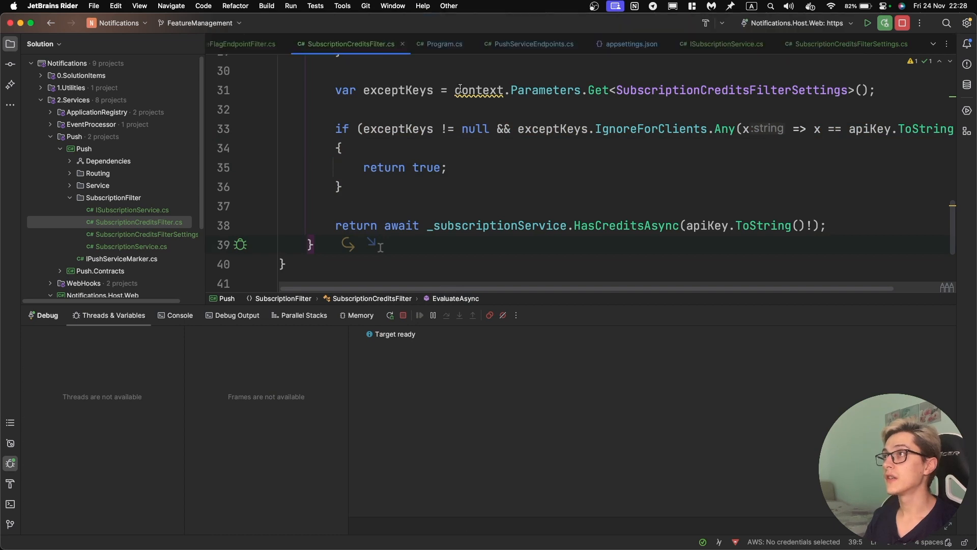
{"action": "mouse_move", "coordinate": [529, 44]}
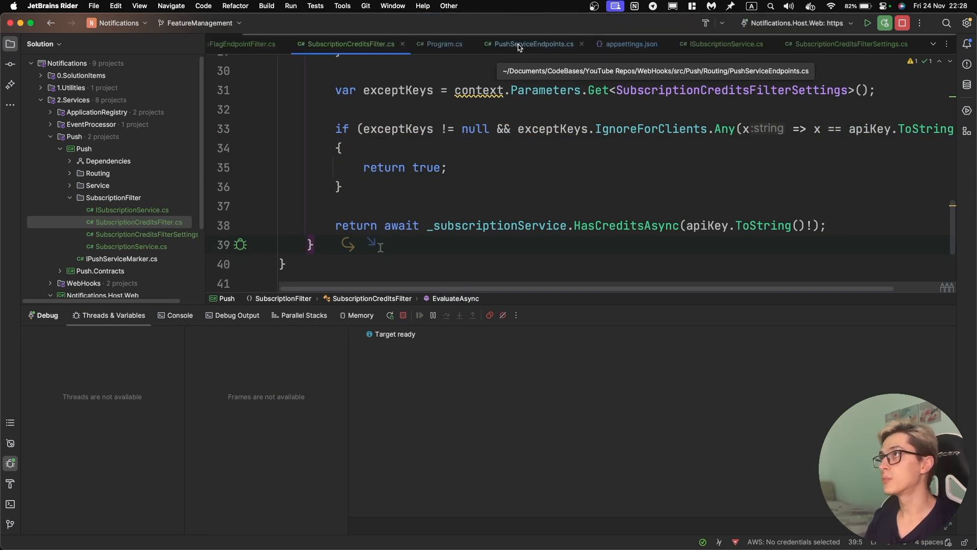
Step: Return to PushServiceEndpoints.cs and resend the events request to pause where enabled is false
{"action": "left_click", "coordinate": [533, 43]}
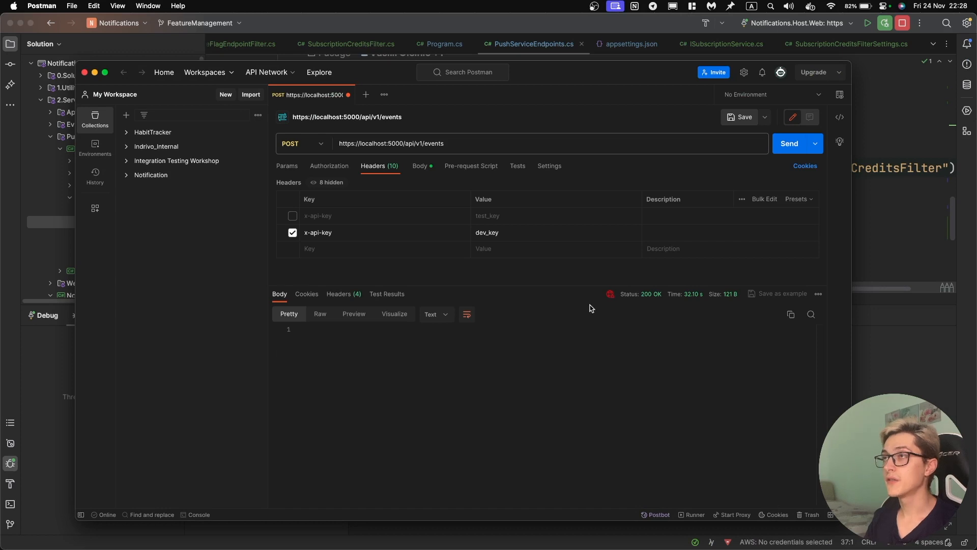
{"action": "mouse_move", "coordinate": [650, 293]}
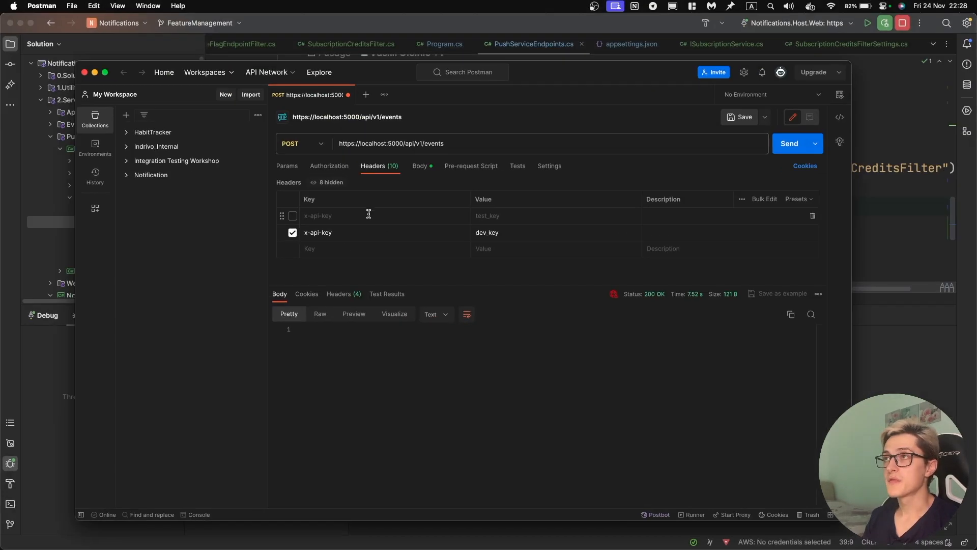
{"action": "left_click", "coordinate": [292, 216]}
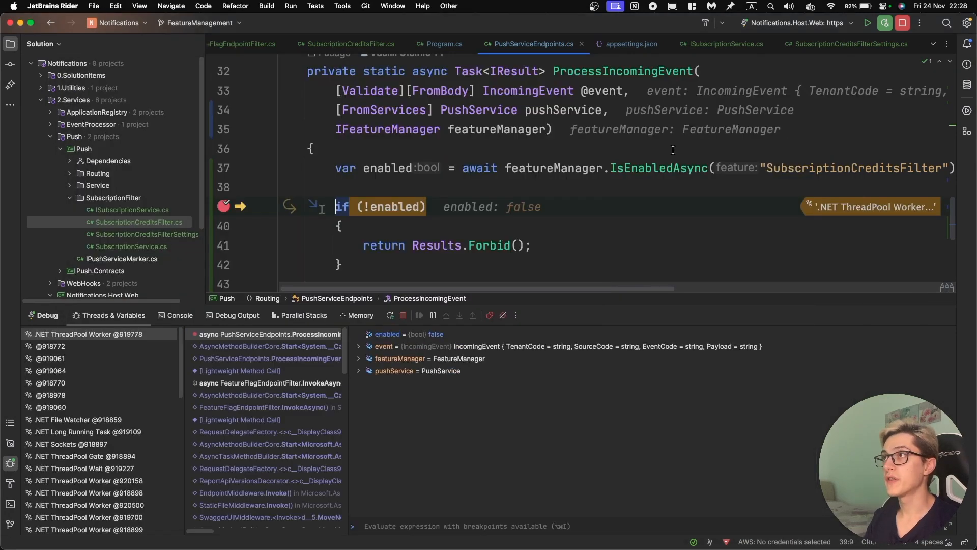
{"action": "mouse_move", "coordinate": [387, 167]}
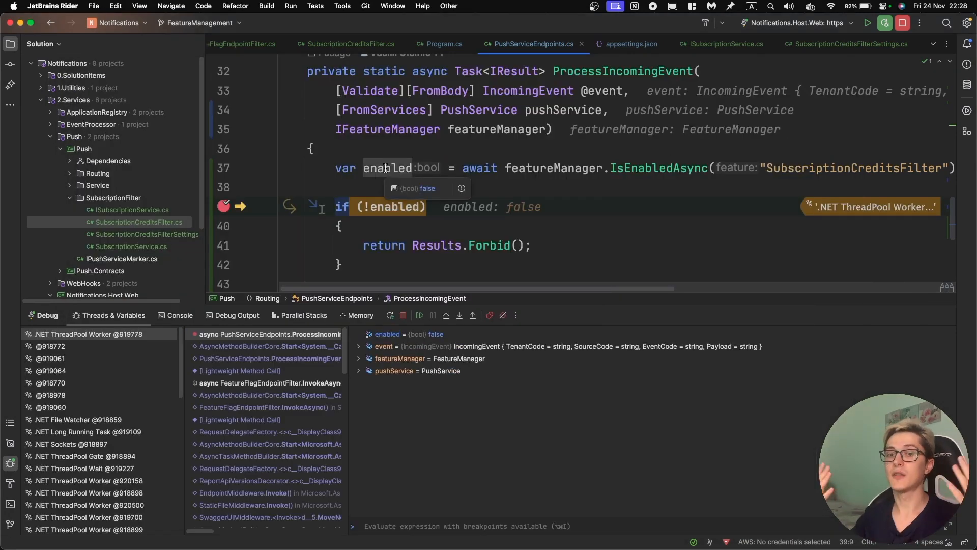